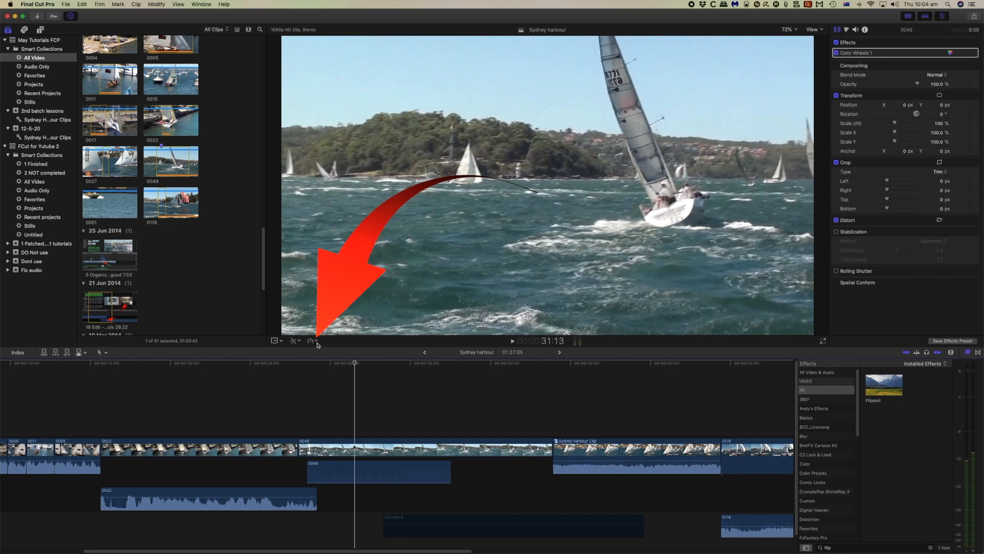
Show the Retime Editor speed bar on the Sydney harbour Clip via the Retime pop-up
{"action": "left_click", "coordinate": [311, 341]}
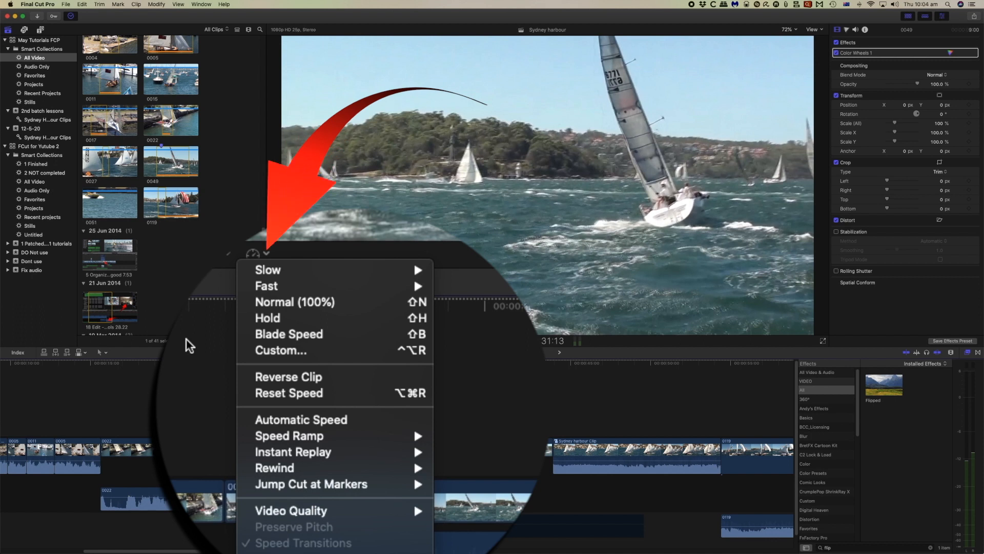
{"action": "left_click", "coordinate": [294, 302]}
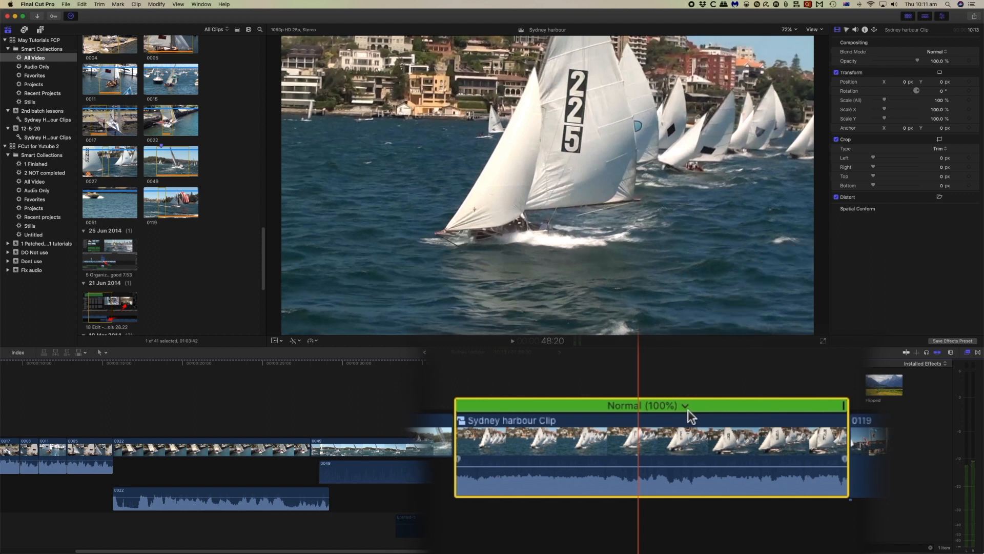
{"action": "left_click", "coordinate": [686, 406]}
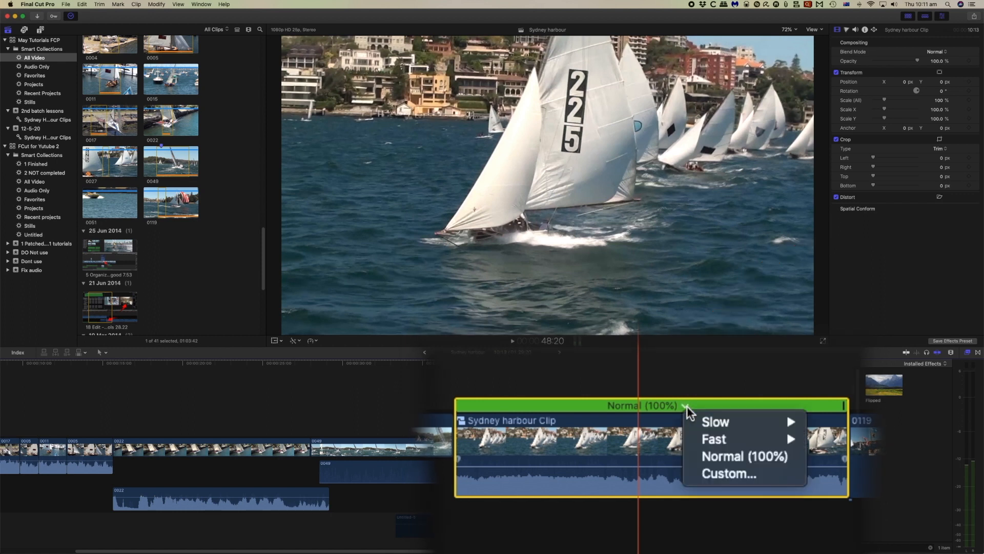
{"action": "mouse_move", "coordinate": [685, 441]}
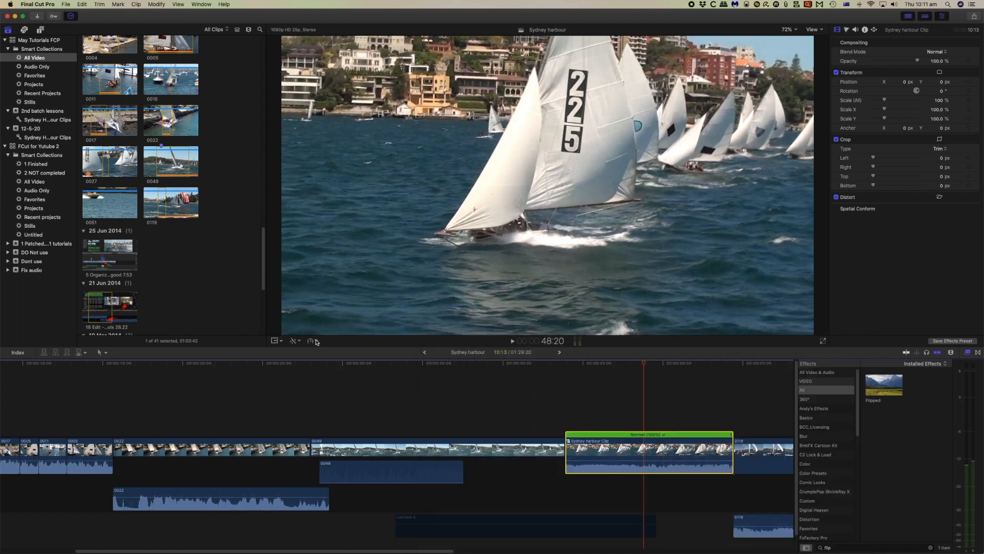
Show the Normal (100%) speed bar on clip 0049 with Command-R and park the playhead there
{"action": "left_click", "coordinate": [309, 340]}
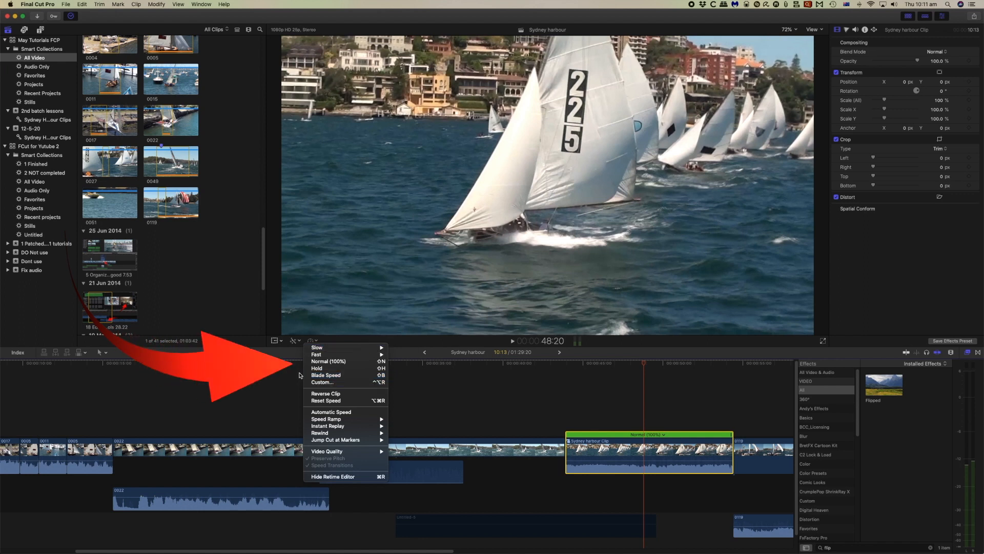
{"action": "mouse_move", "coordinate": [321, 383]}
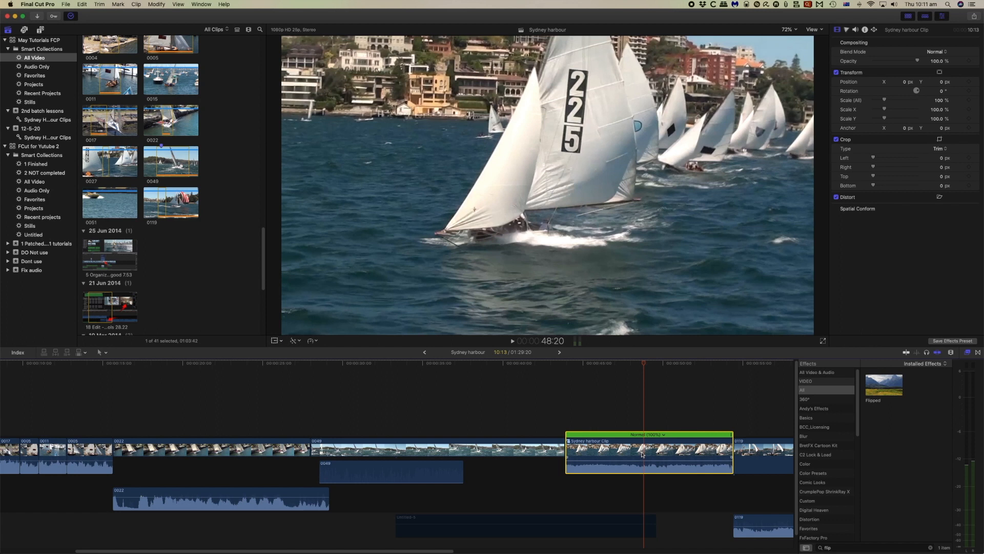
{"action": "key", "text": "cmd+r"}
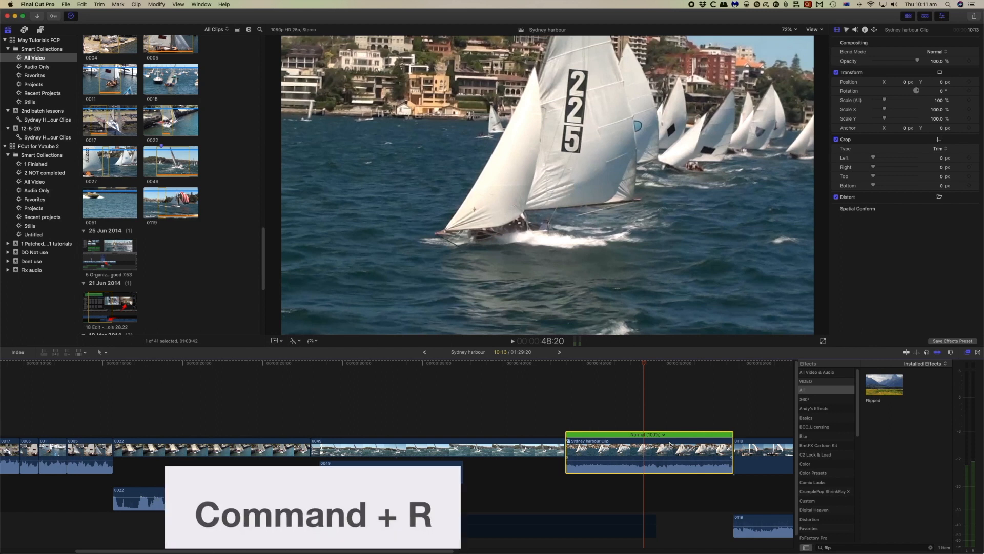
{"action": "mouse_move", "coordinate": [585, 409]}
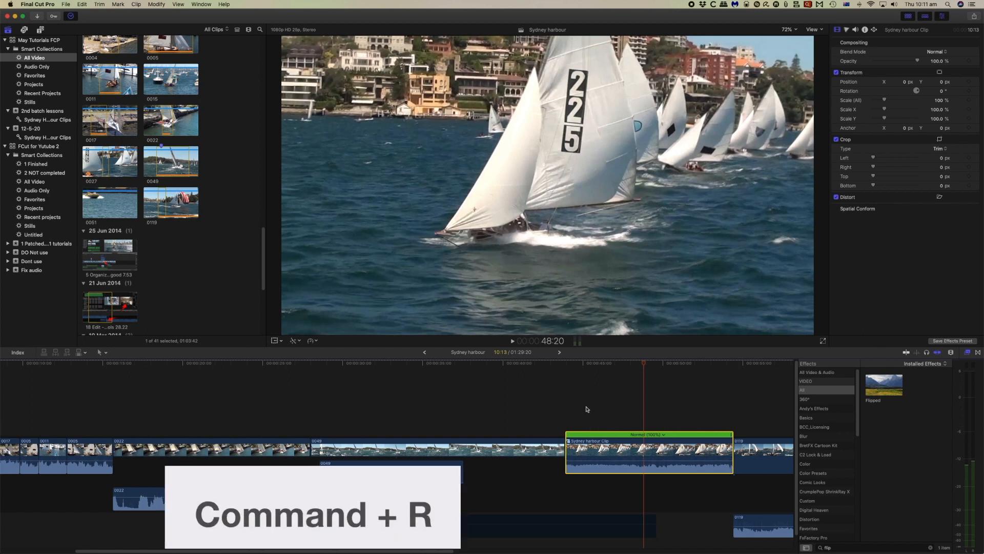
{"action": "mouse_move", "coordinate": [551, 398]}
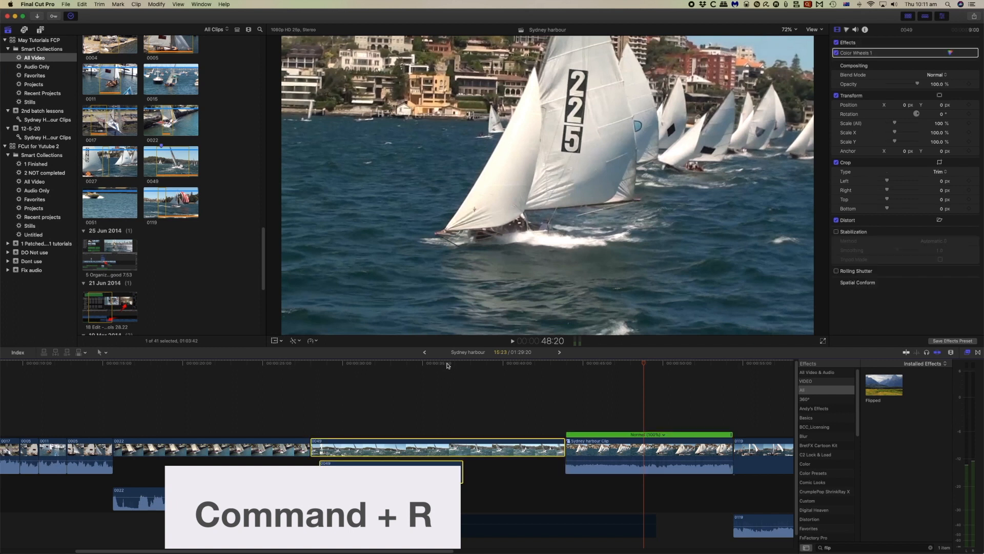
{"action": "key", "text": "cmd+r"}
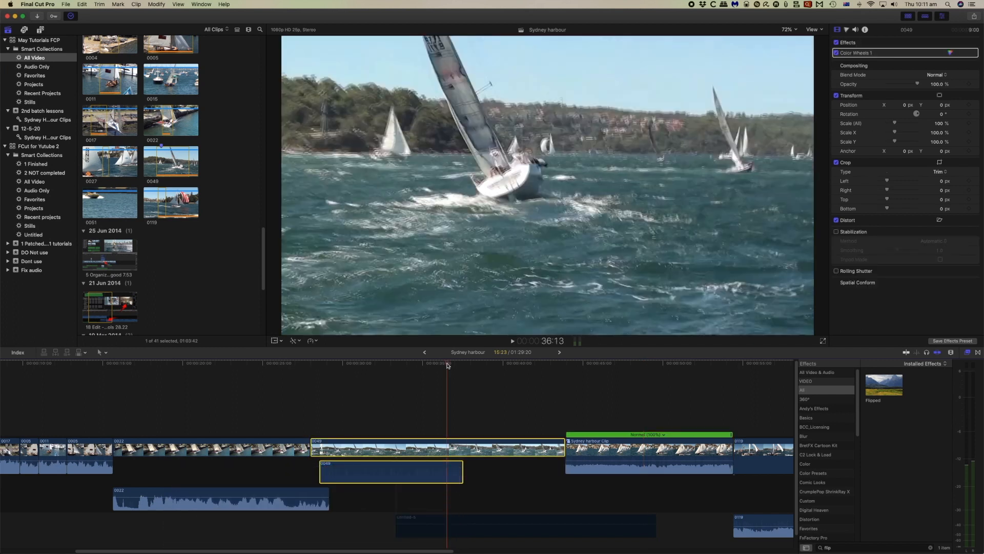
{"action": "left_click", "coordinate": [432, 449]}
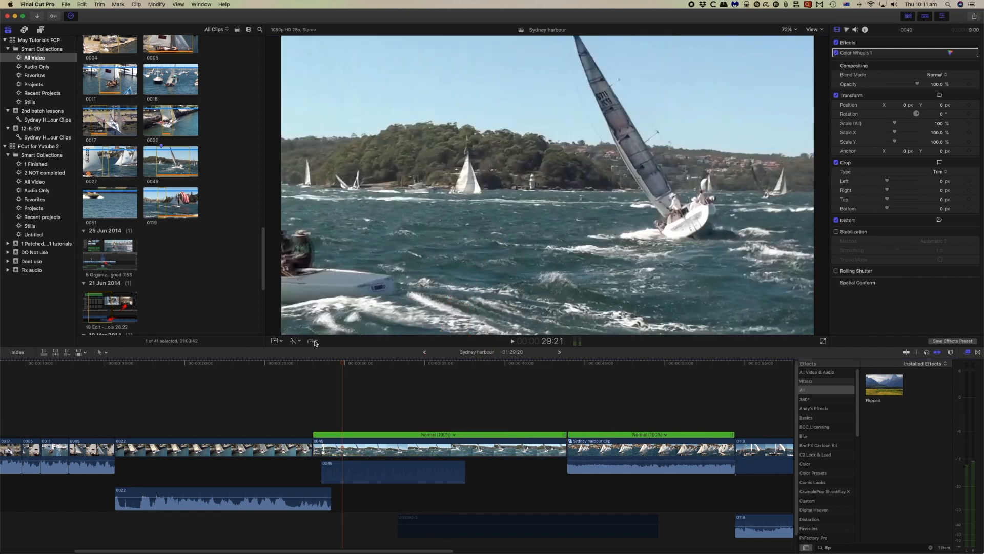
Slow the Sydney harbour Clip to 50% and play it back
{"action": "left_click", "coordinate": [311, 341]}
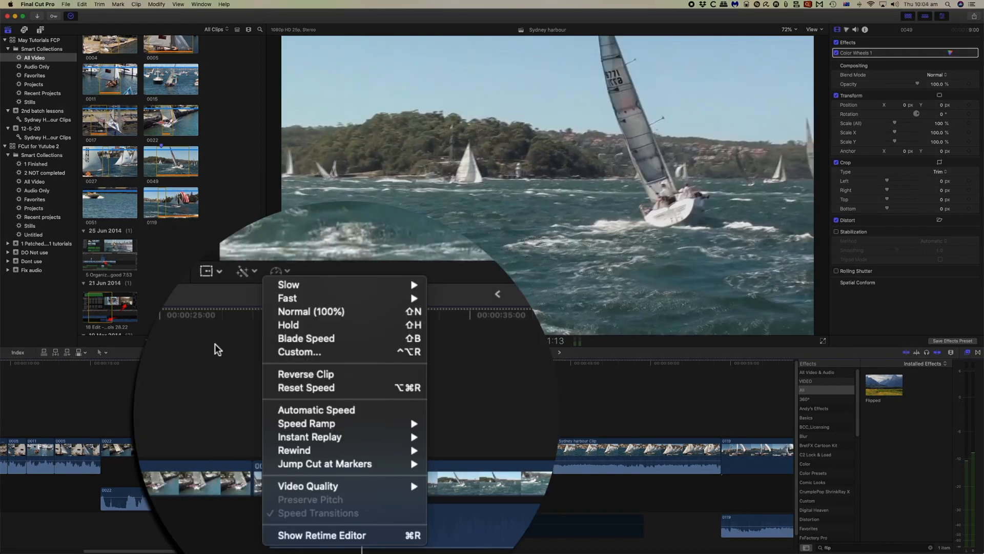
{"action": "mouse_move", "coordinate": [240, 300]}
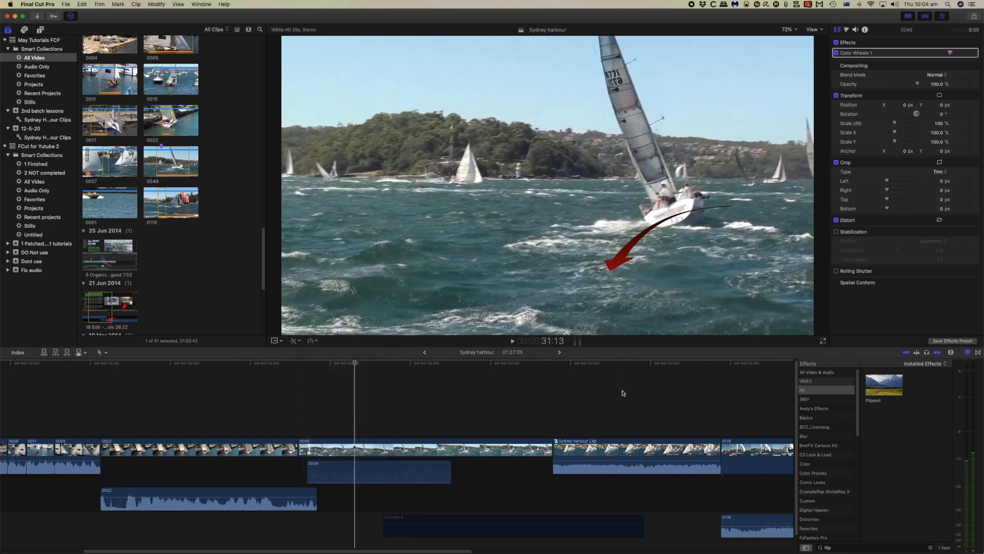
{"action": "left_click", "coordinate": [636, 452]}
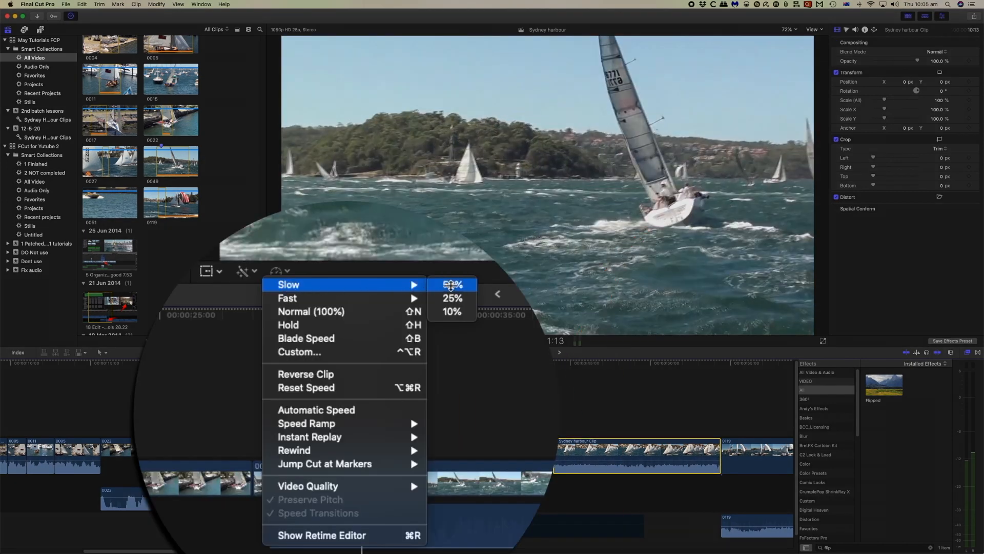
{"action": "left_click", "coordinate": [452, 284]}
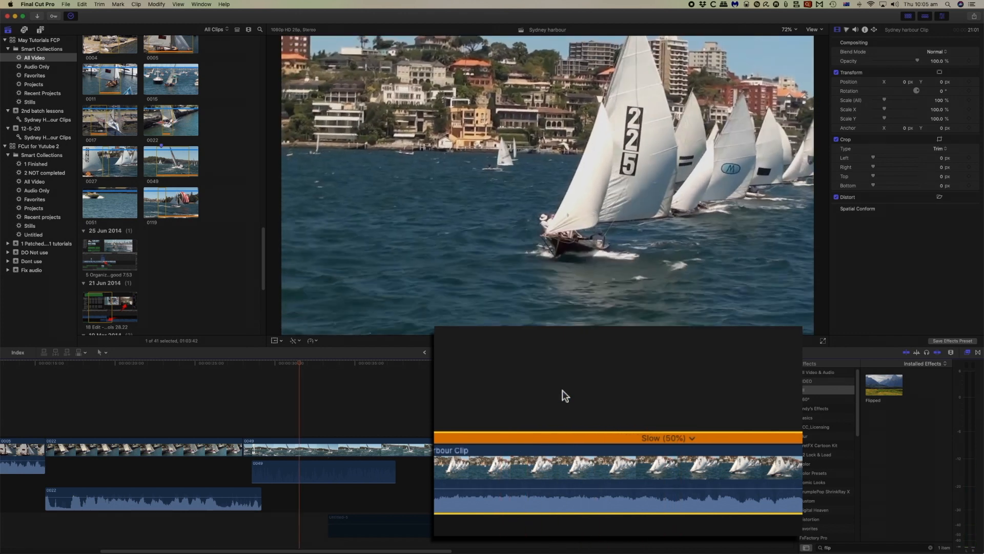
{"action": "key", "text": "space"}
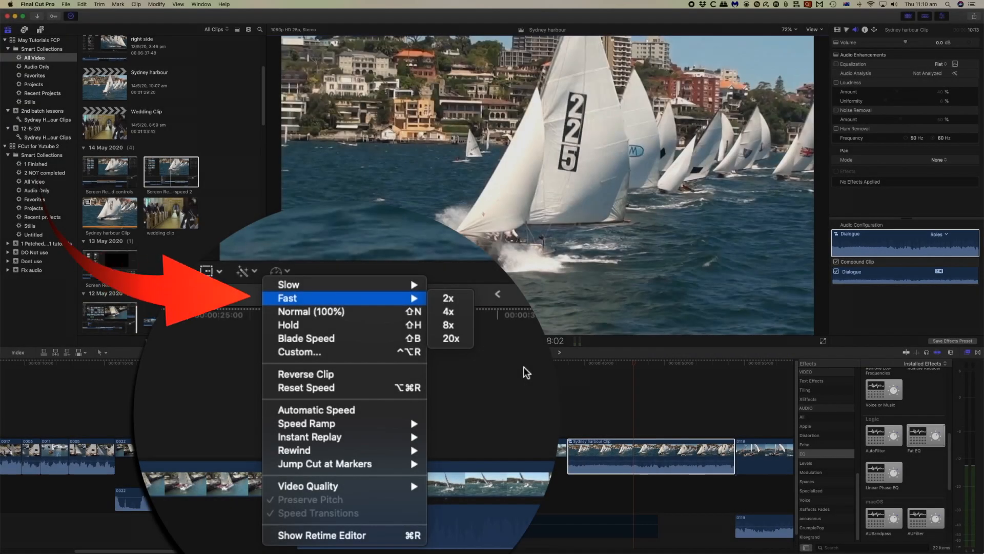
{"action": "mouse_move", "coordinate": [337, 311]}
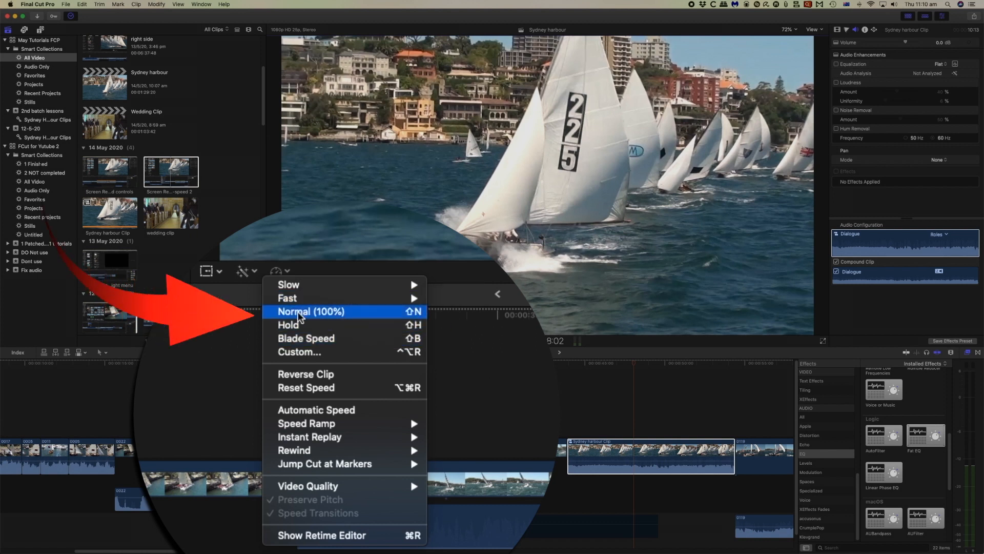
{"action": "mouse_move", "coordinate": [289, 297]}
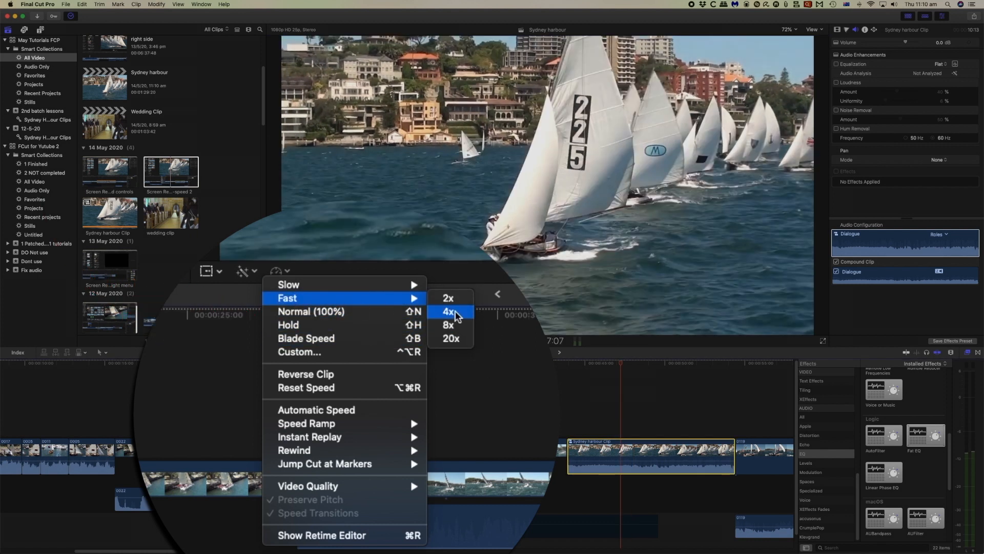
Speed the clip up to 4x, then return it to Normal (100%)
{"action": "left_click", "coordinate": [449, 311]}
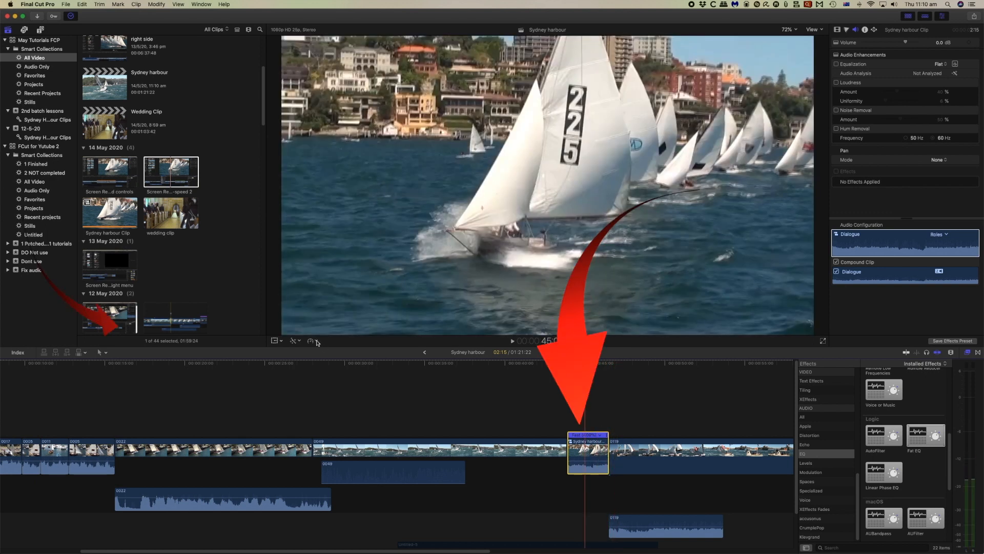
{"action": "left_click", "coordinate": [309, 340]}
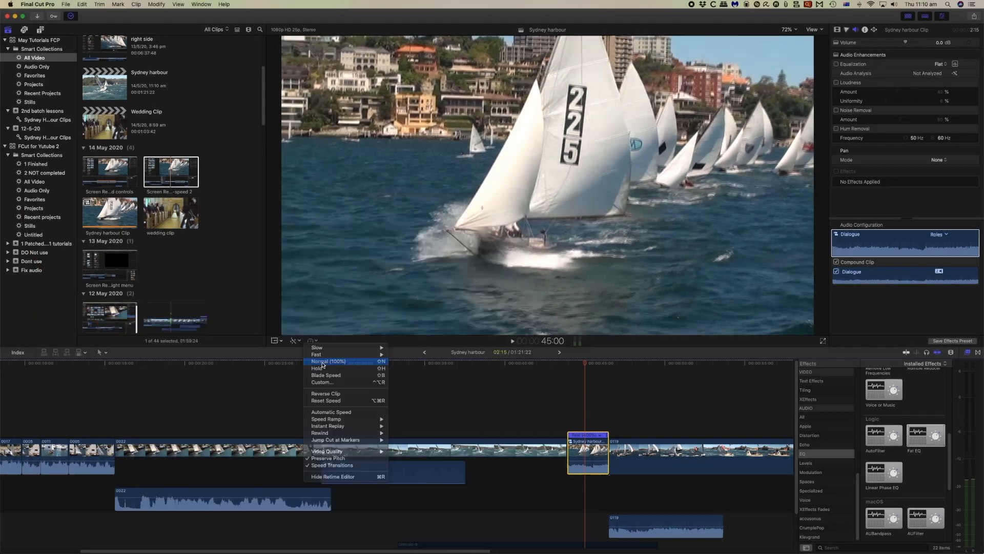
{"action": "left_click", "coordinate": [327, 361]}
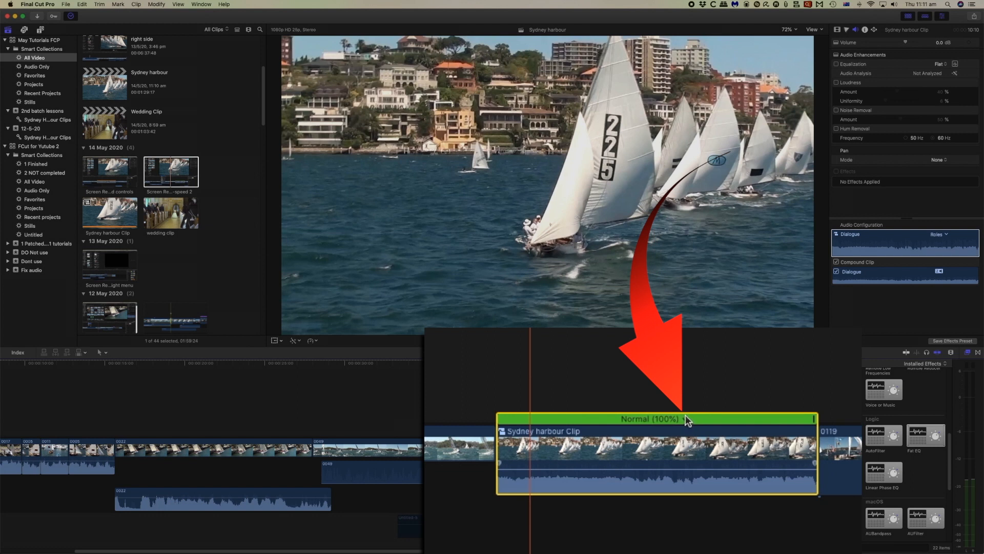
{"action": "left_click", "coordinate": [684, 418]}
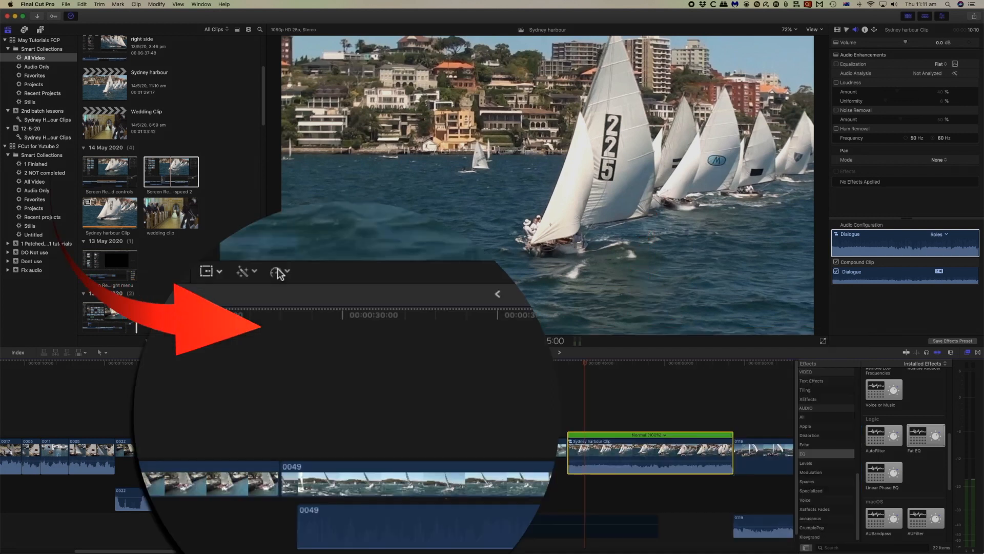
Add a hold (frozen frame) at the playhead in the harbour clip
{"action": "left_click", "coordinate": [275, 271]}
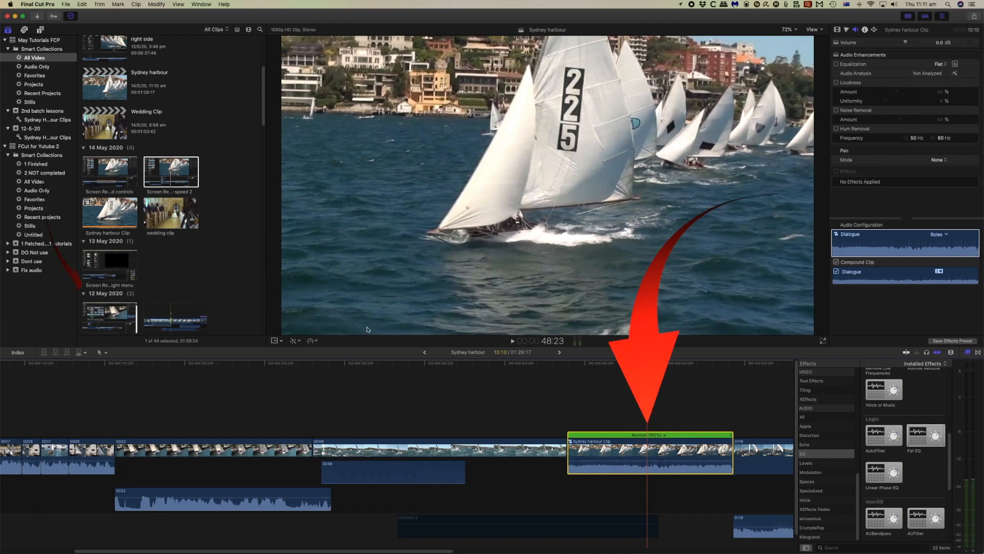
{"action": "left_click", "coordinate": [275, 270]}
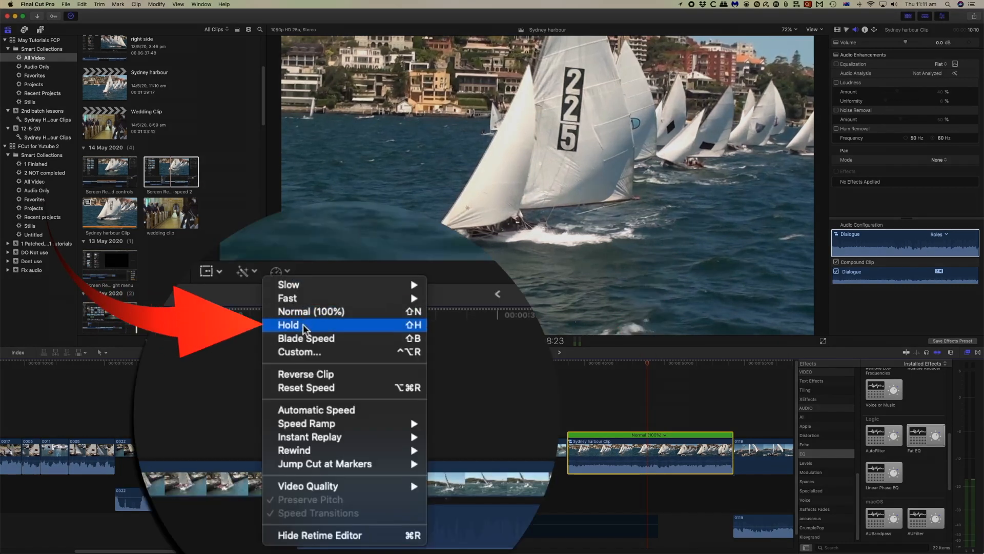
{"action": "left_click", "coordinate": [288, 325]}
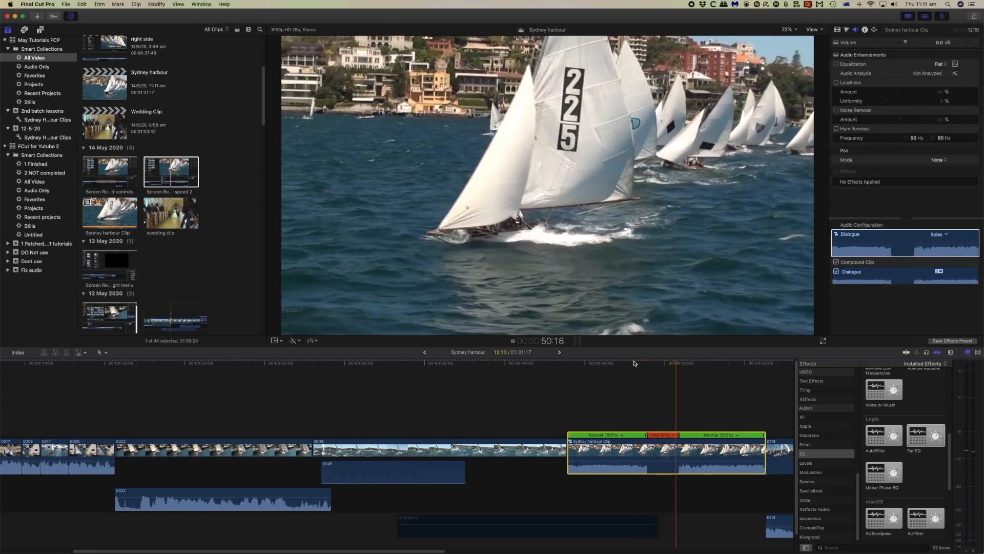
{"action": "left_click", "coordinate": [513, 341]}
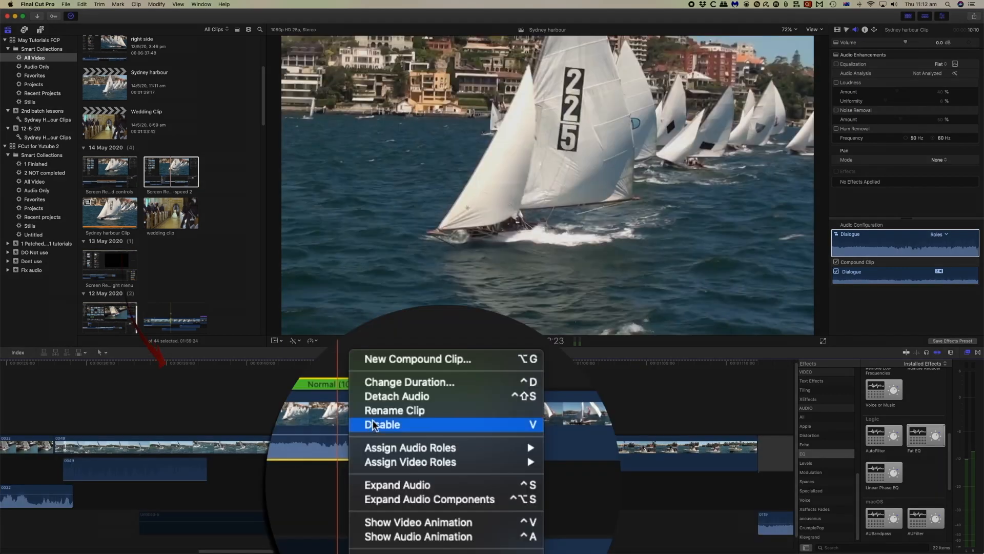
{"action": "mouse_move", "coordinate": [397, 395]}
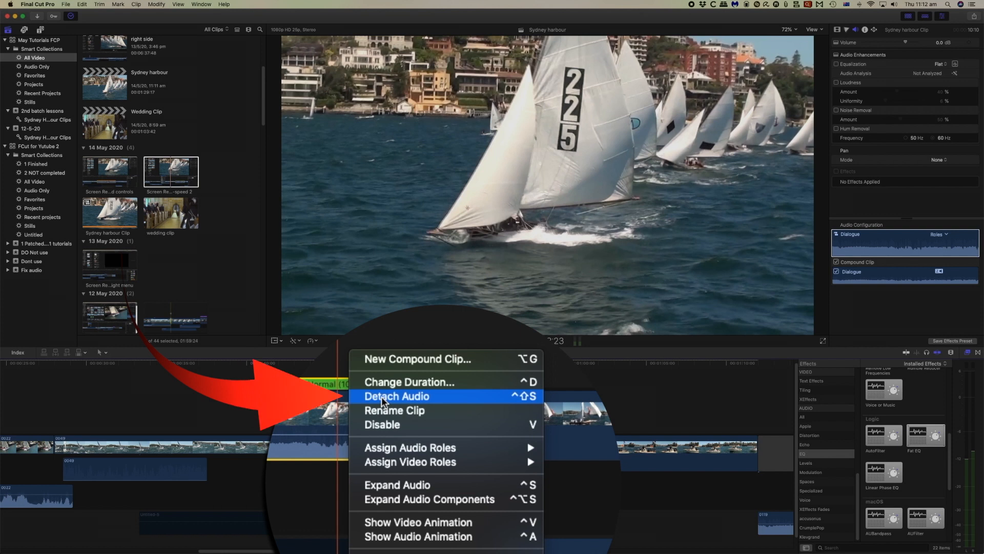
Detach the harbour clip's audio, then undo both changes back to one Normal (100%) section
{"action": "left_click", "coordinate": [395, 395]}
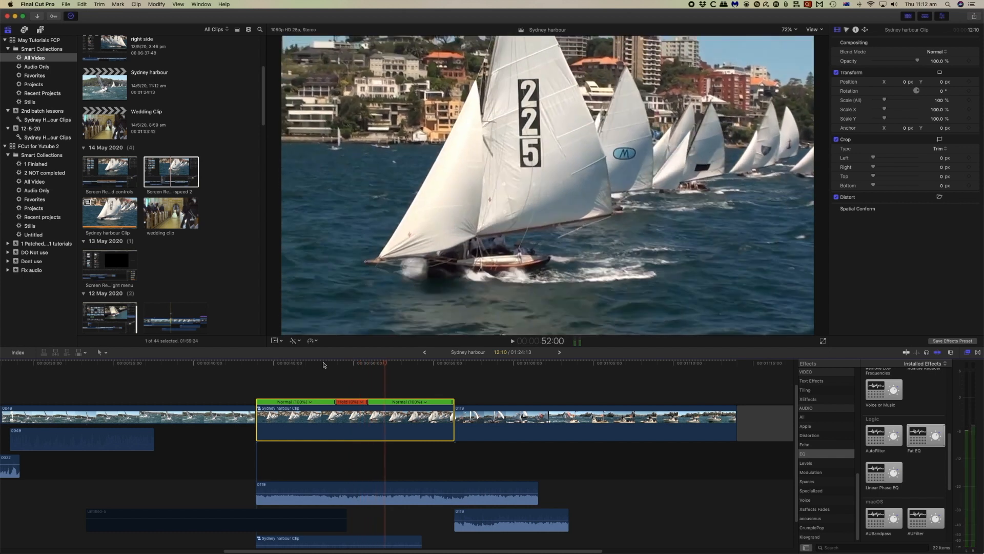
{"action": "key", "text": "cmd+z"}
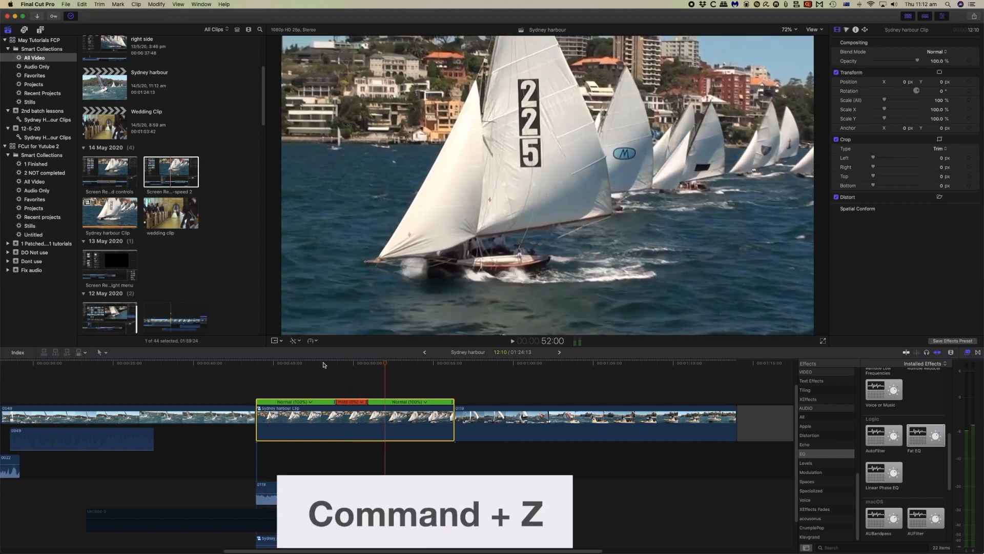
{"action": "key", "text": "cmd+z"}
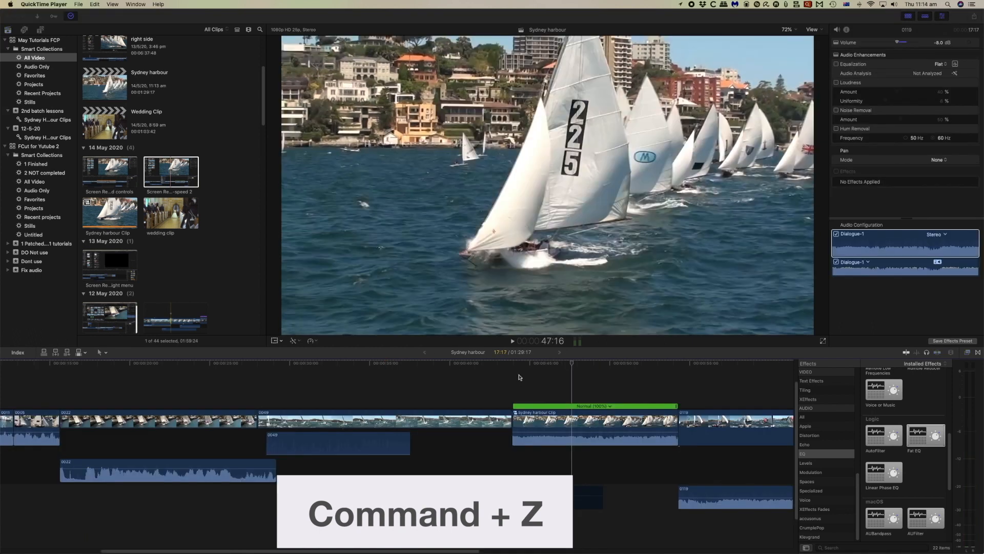
Blade Speed the harbour clip into Fast (126%) and Slow (71%) sections and adjust their transition
{"action": "left_click", "coordinate": [310, 340]}
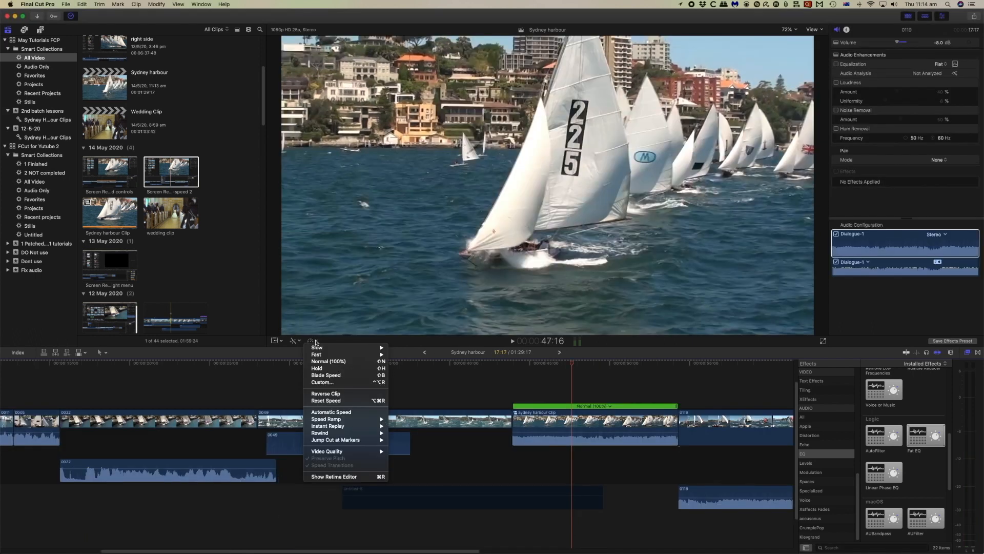
{"action": "mouse_move", "coordinate": [326, 375]}
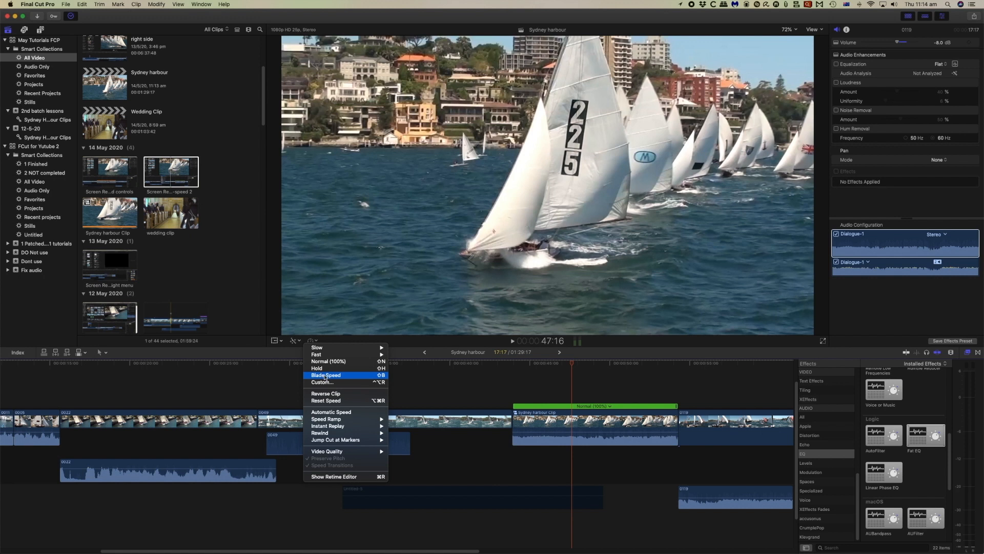
{"action": "left_click", "coordinate": [326, 375]}
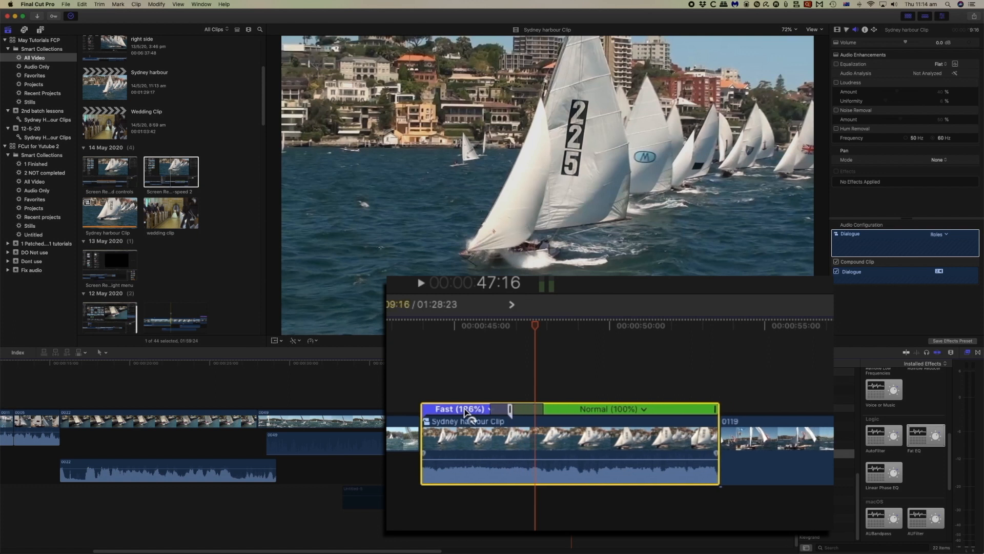
{"action": "left_click", "coordinate": [477, 409]}
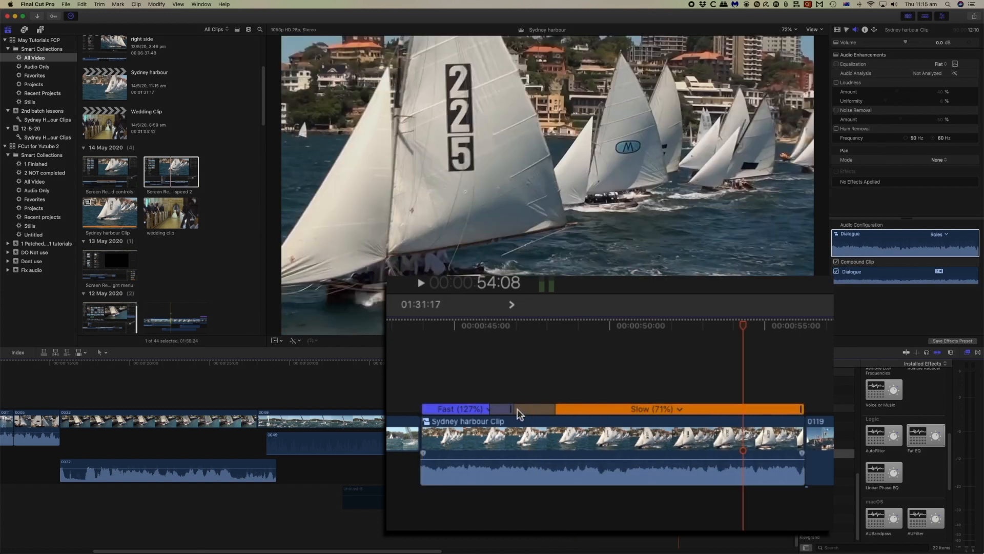
{"action": "left_click", "coordinate": [515, 409]}
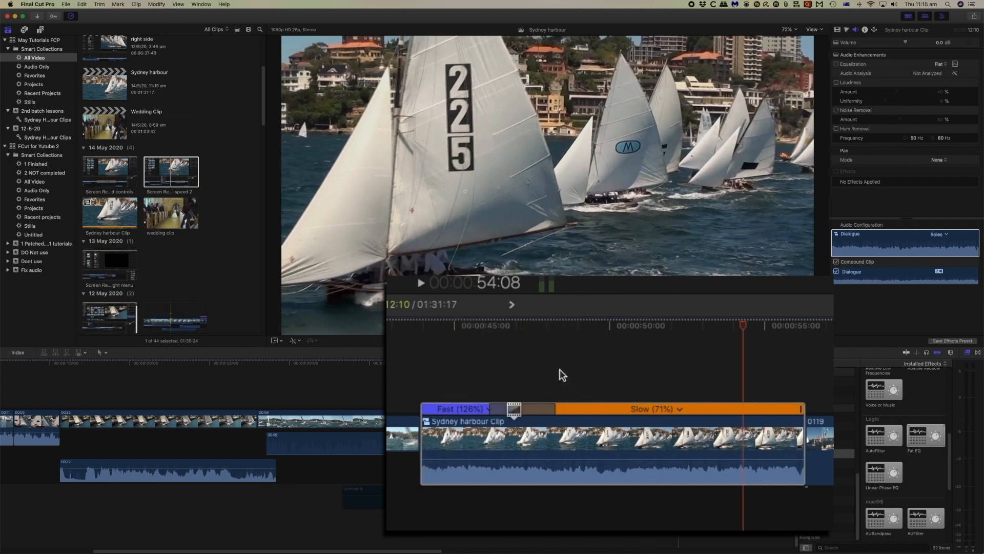
{"action": "left_click", "coordinate": [516, 409]}
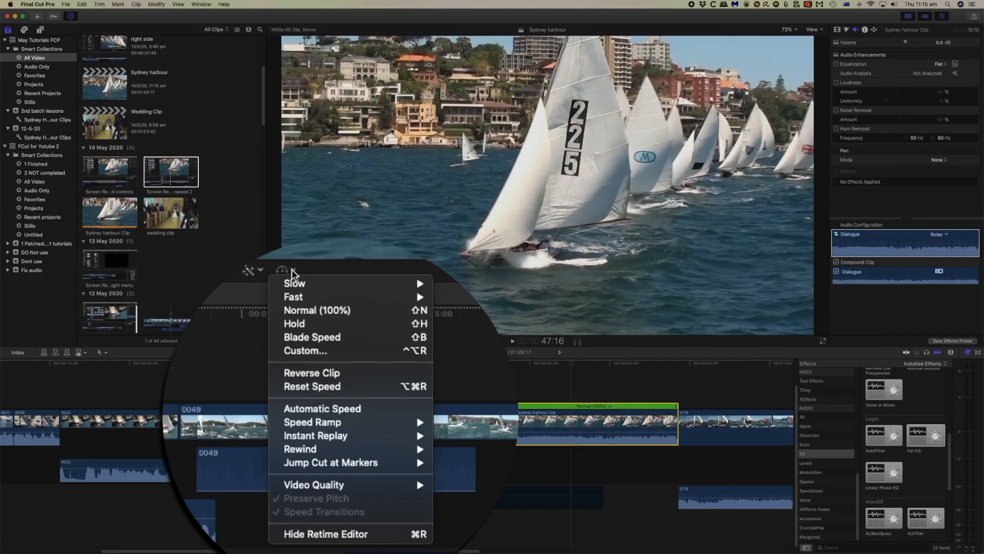
{"action": "mouse_move", "coordinate": [305, 351]}
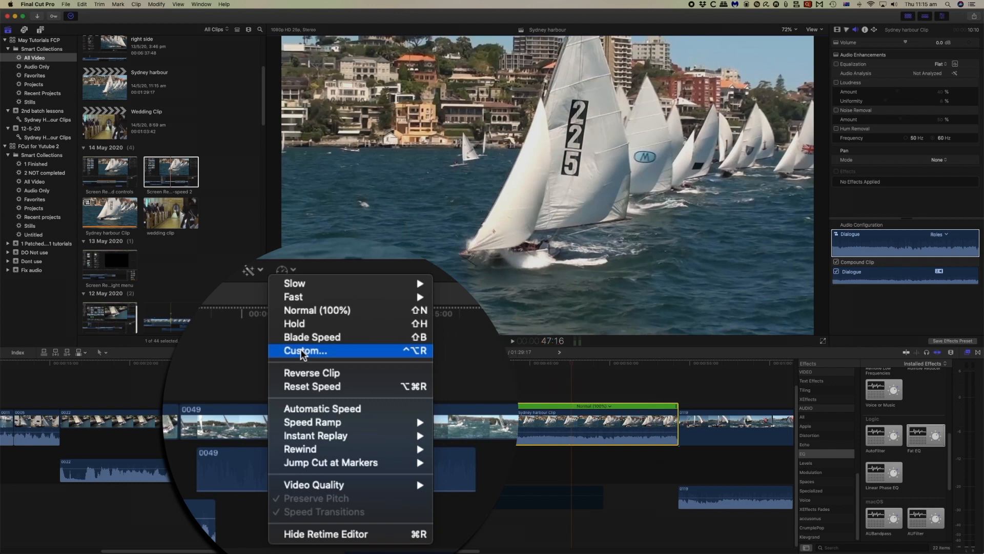
Set a custom rate of 200% with Ripple, shortening the harbour clip to 00:00:05:05
{"action": "left_click", "coordinate": [306, 351]}
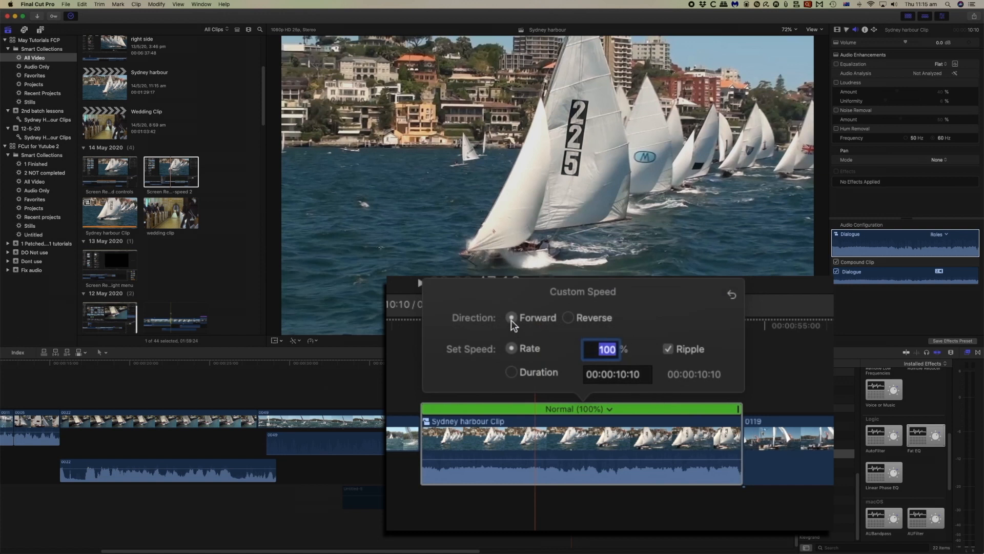
{"action": "mouse_move", "coordinate": [574, 325]}
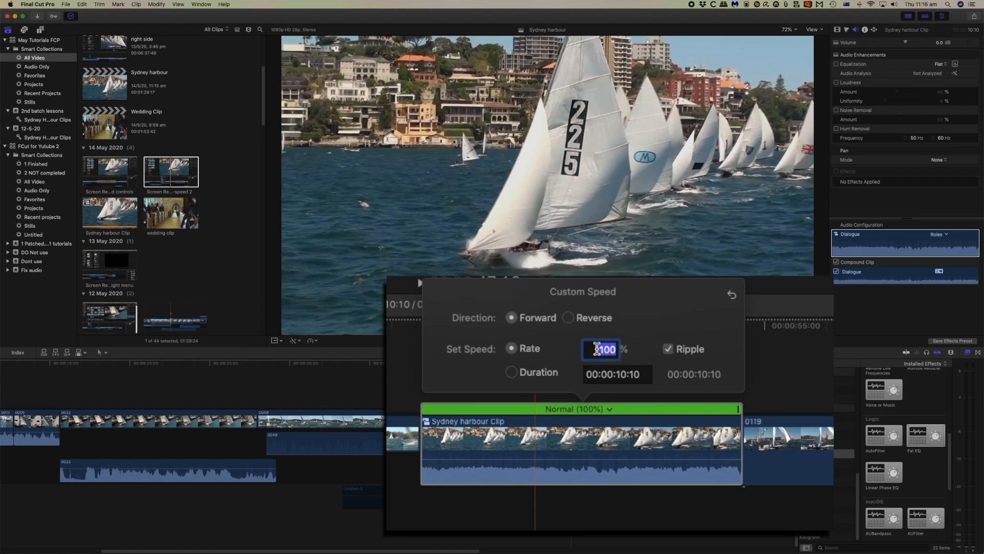
{"action": "type", "text": "2"}
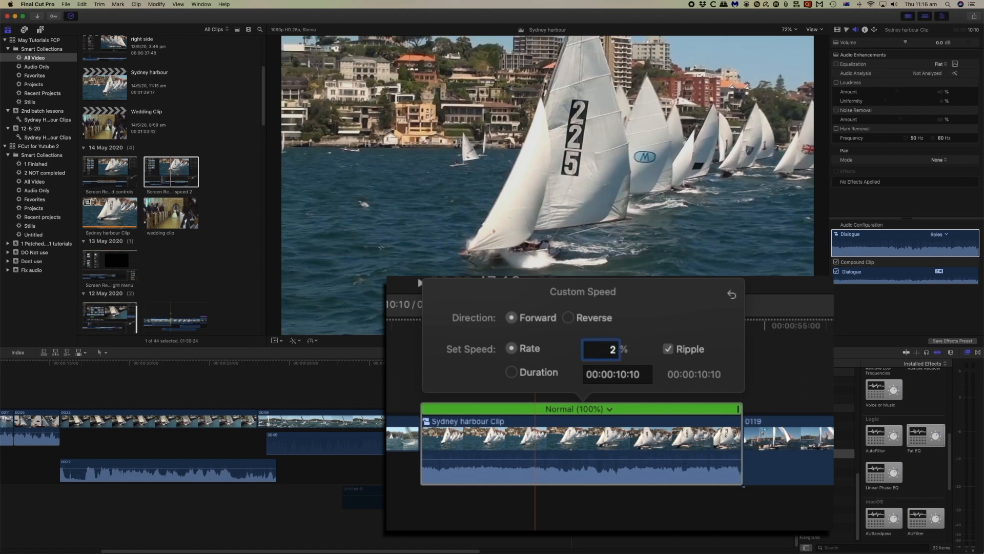
{"action": "type", "text": "200"}
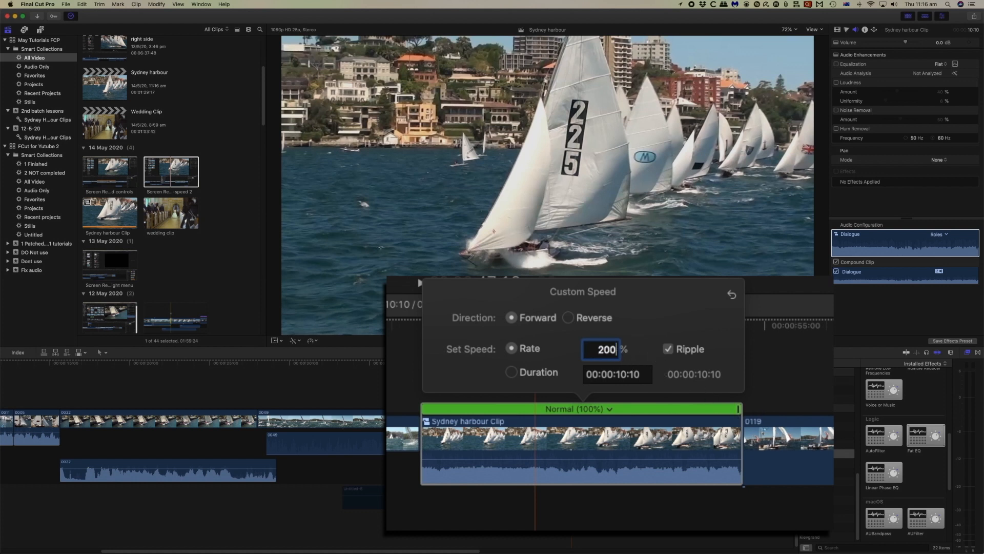
{"action": "mouse_move", "coordinate": [778, 500]}
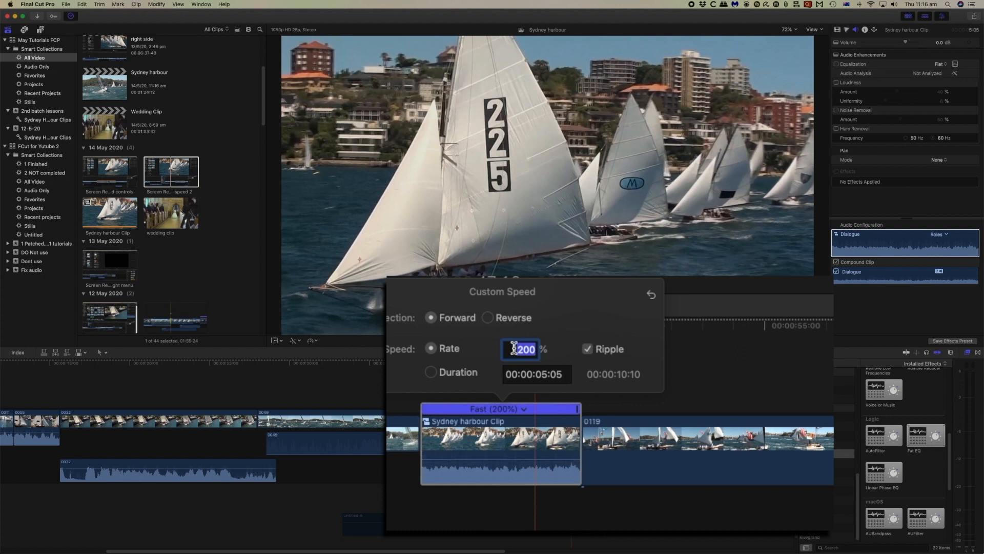
{"action": "left_click", "coordinate": [586, 349]}
{"action": "type", "text": "100"}
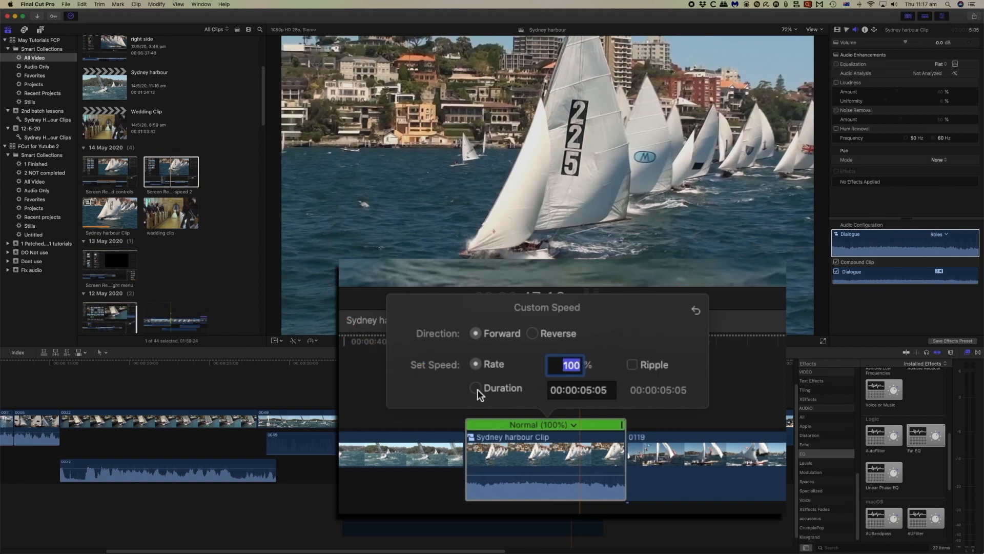
Set the custom speed by Duration (00:00:05:05) instead of Rate
{"action": "left_click", "coordinate": [475, 388]}
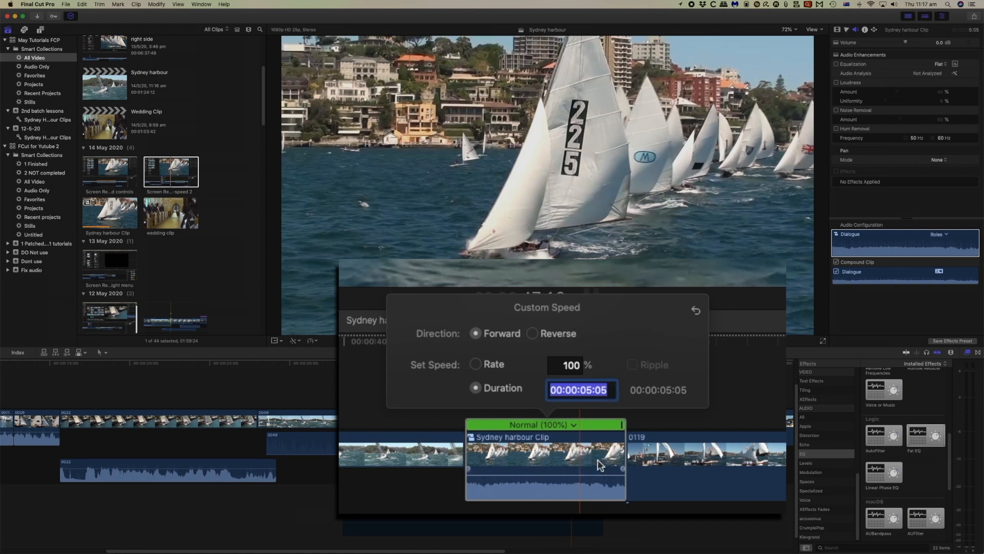
{"action": "left_click", "coordinate": [475, 364]}
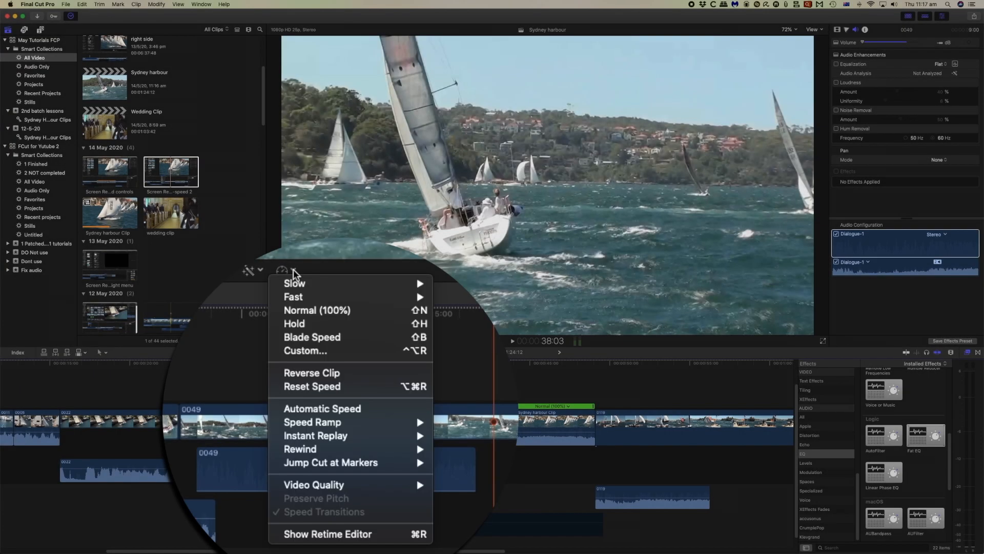
{"action": "mouse_move", "coordinate": [311, 372]}
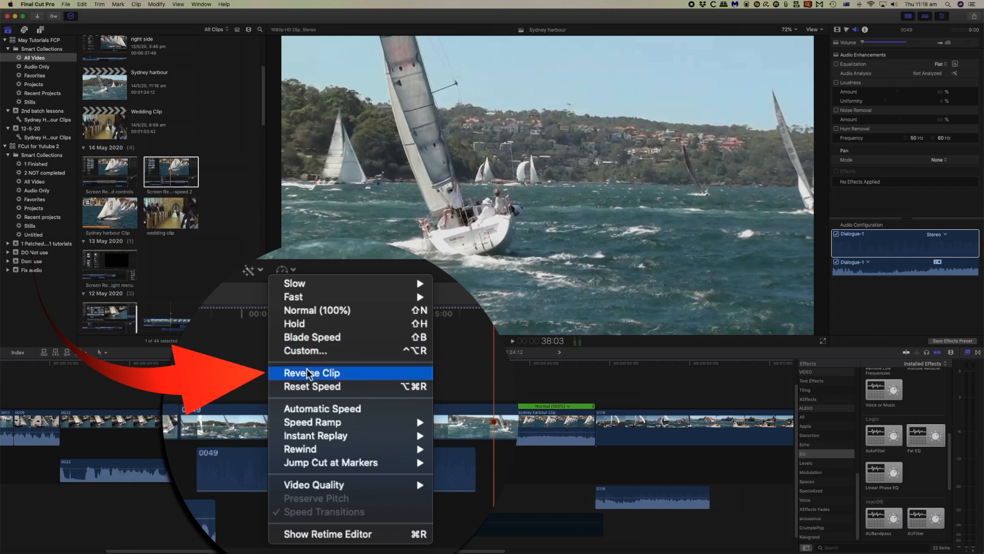
Reverse the harbour clip and place the playhead on it
{"action": "left_click", "coordinate": [311, 373]}
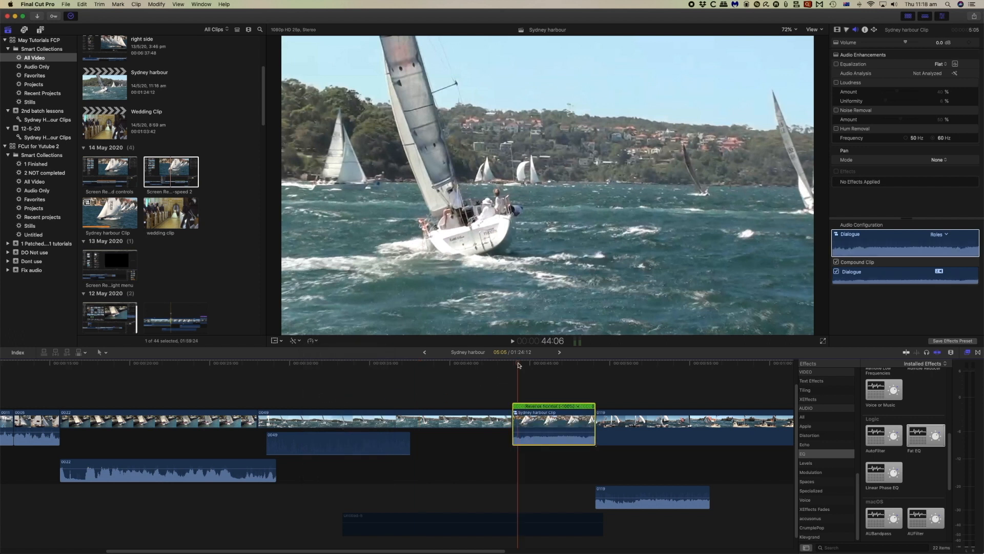
{"action": "left_click", "coordinate": [512, 340]}
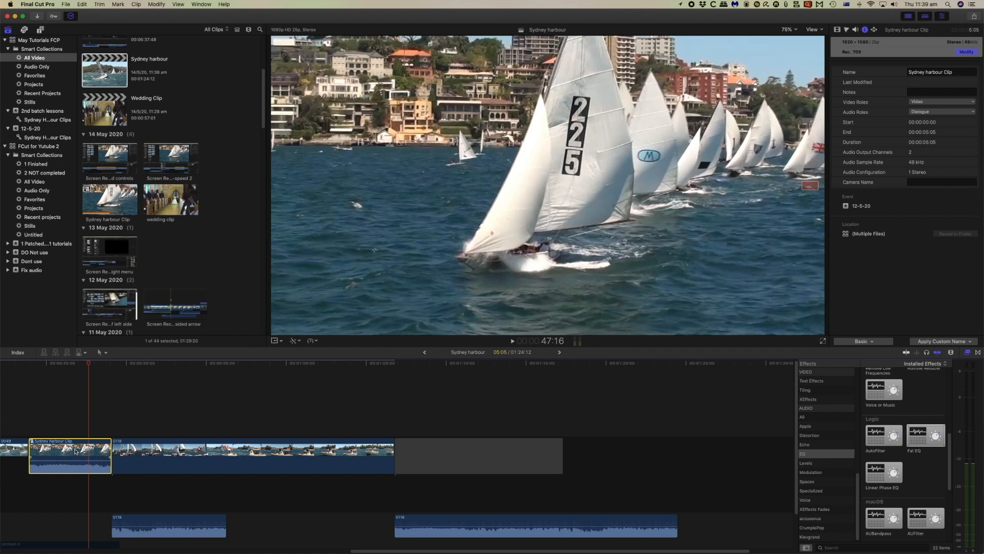
Scroll the timeline right while the harbour clip's info is shown in the inspector
{"action": "scroll", "scroll_direction": "right", "scroll_amount": 3}
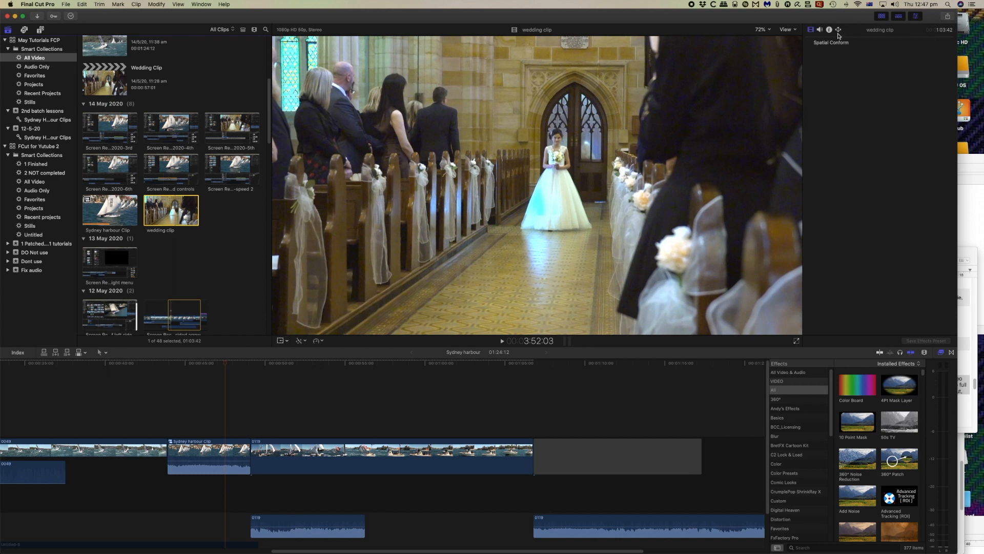
Show the wedding clip's details in the Info inspector and append it to the timeline
{"action": "left_click", "coordinate": [828, 30]}
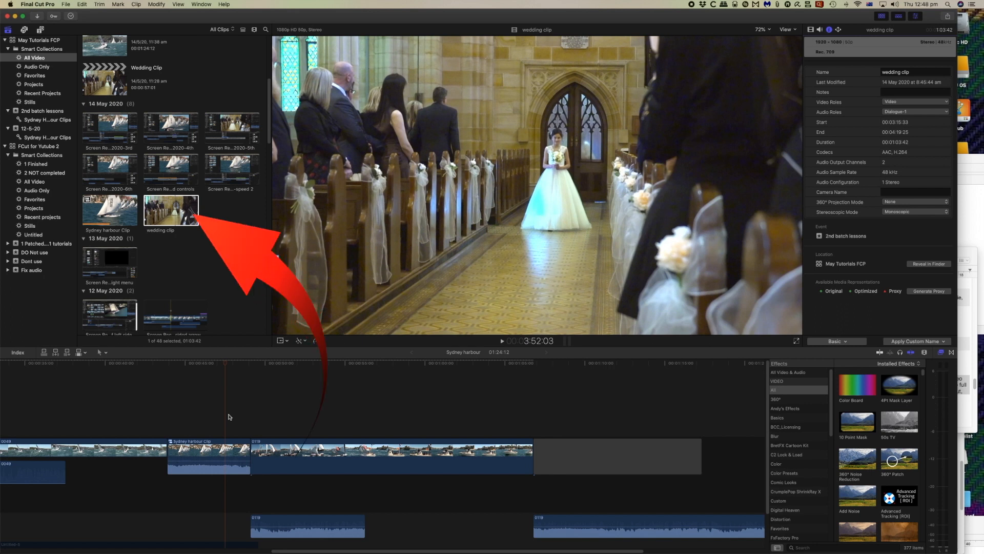
{"action": "key", "text": "e"}
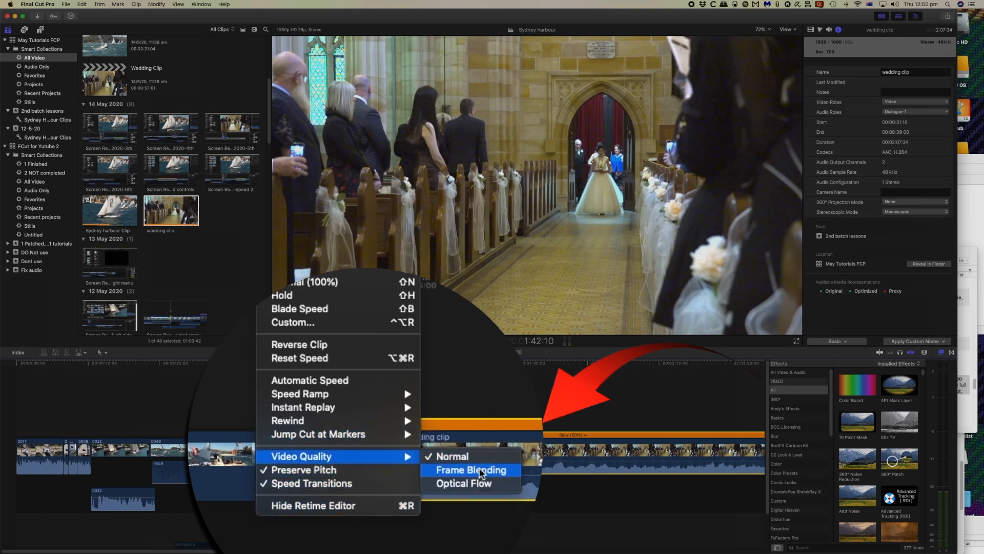
{"action": "mouse_move", "coordinate": [464, 483]}
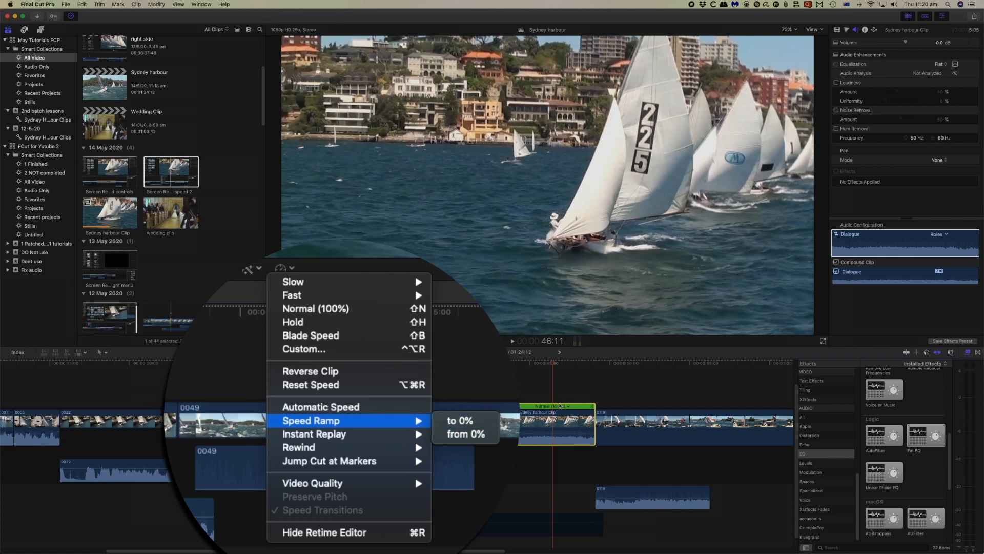
{"action": "mouse_move", "coordinate": [465, 434]}
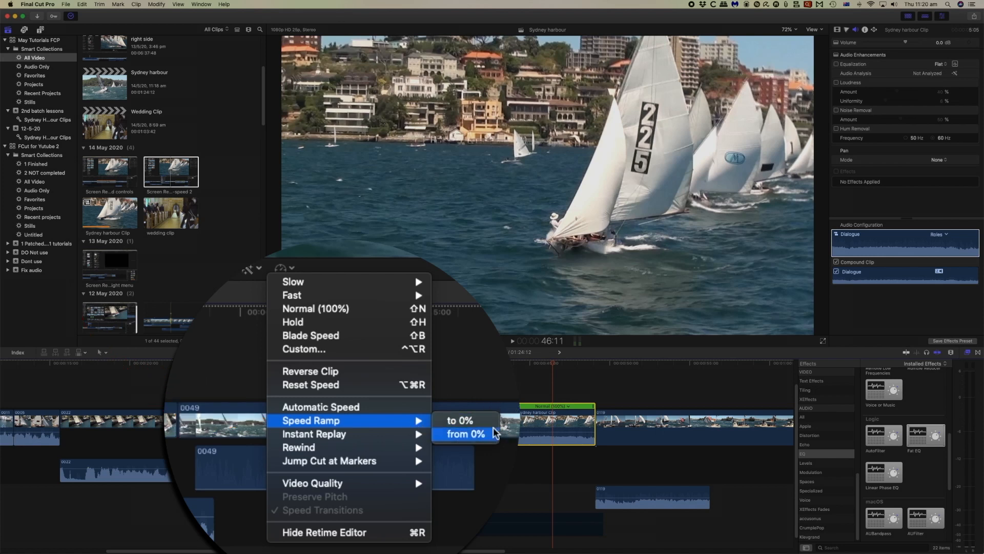
{"action": "mouse_move", "coordinate": [460, 420]}
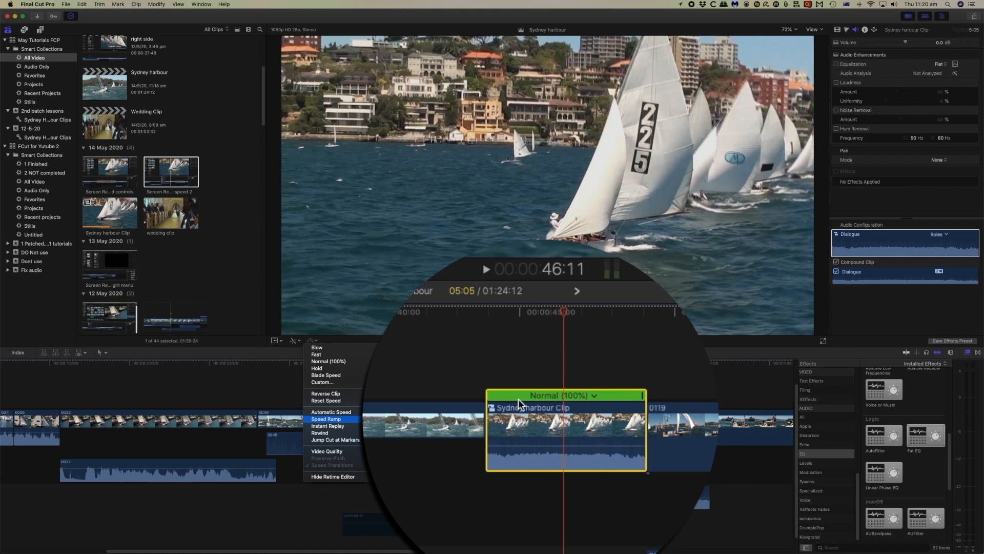
{"action": "mouse_move", "coordinate": [641, 402]}
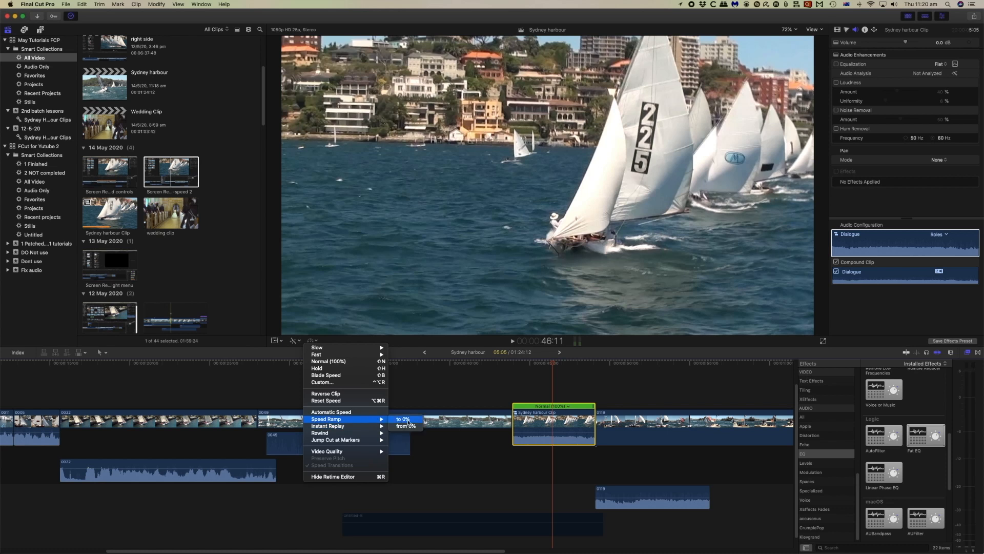
Apply a Speed Ramp to 0% on the harbour clip and adjust individual ramp section speeds
{"action": "left_click", "coordinate": [402, 418]}
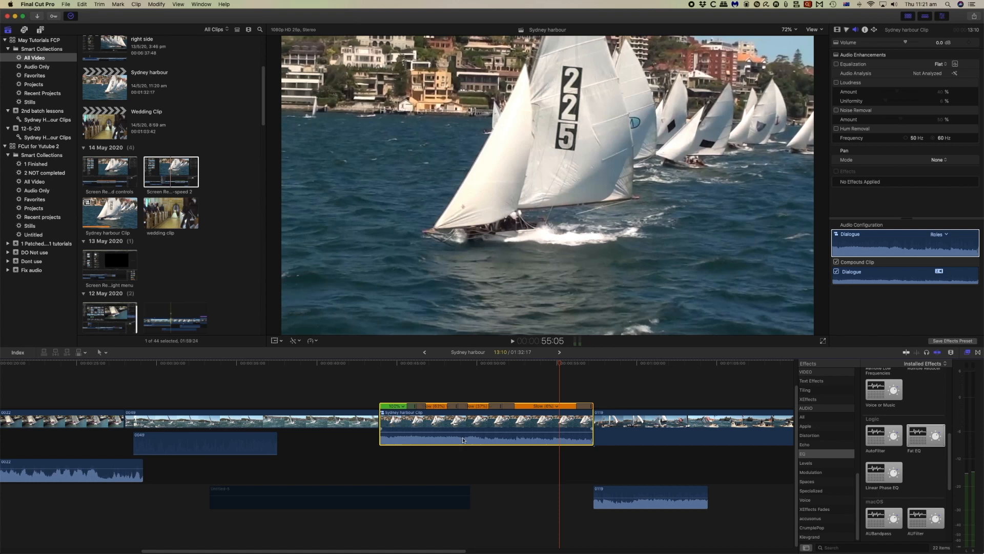
{"action": "mouse_move", "coordinate": [460, 448]}
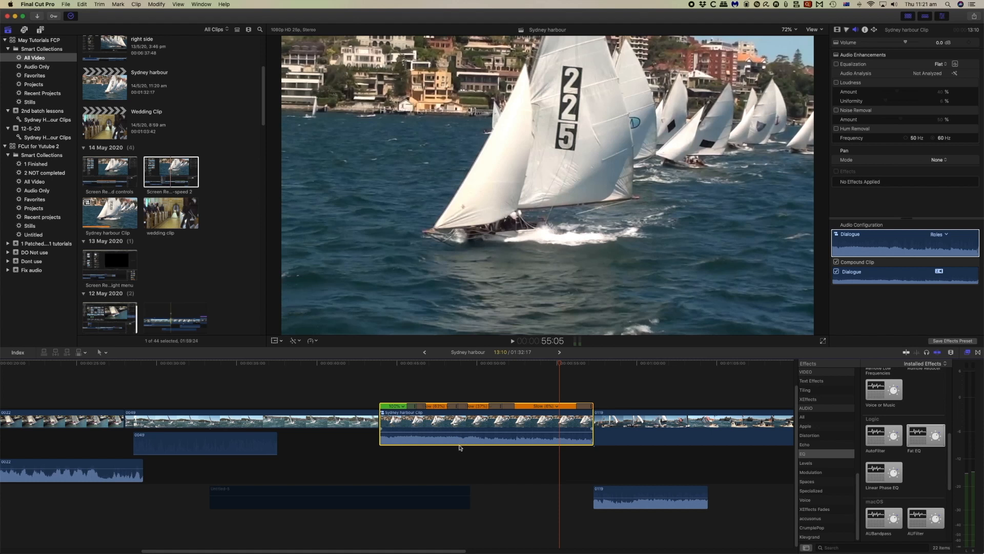
{"action": "mouse_move", "coordinate": [459, 441]}
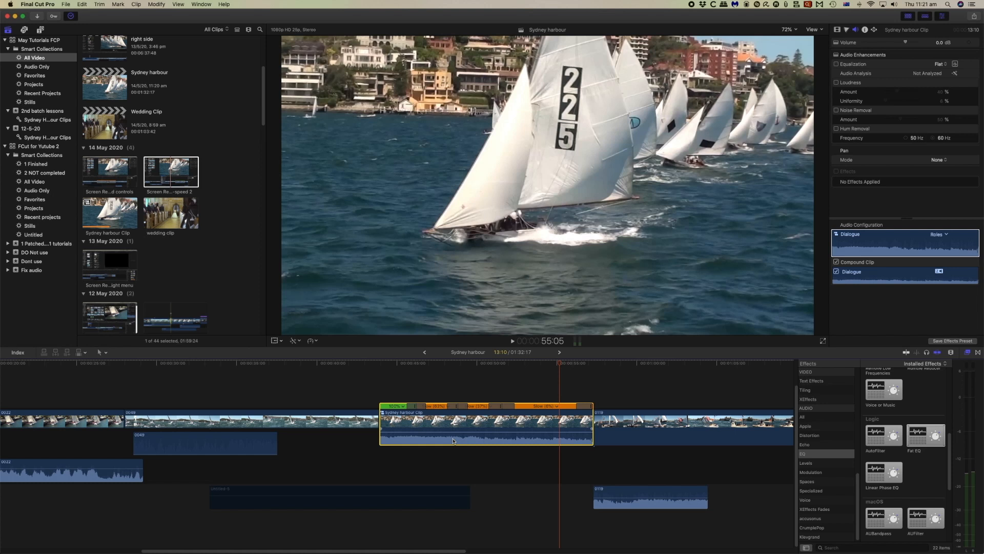
{"action": "right_click", "coordinate": [453, 440]}
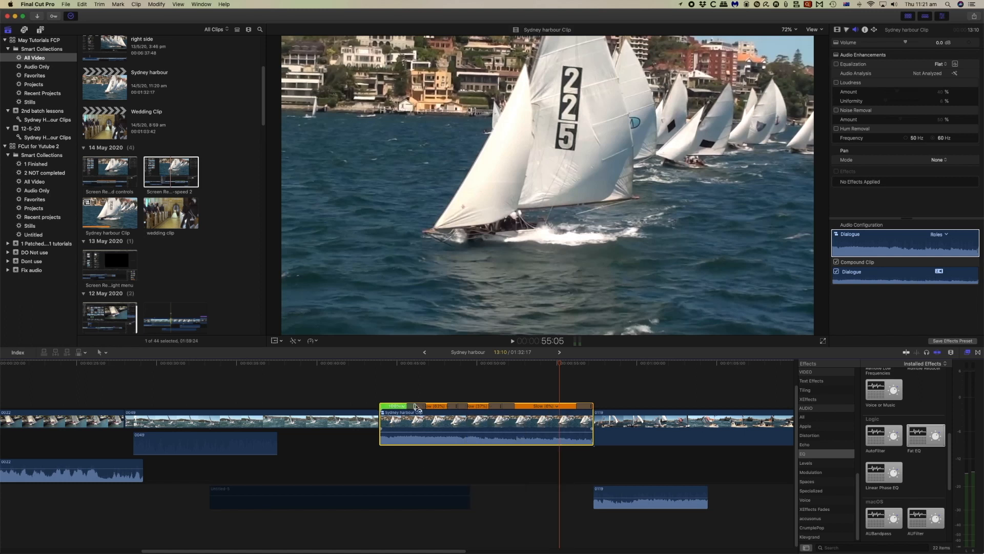
{"action": "left_click", "coordinate": [417, 406]}
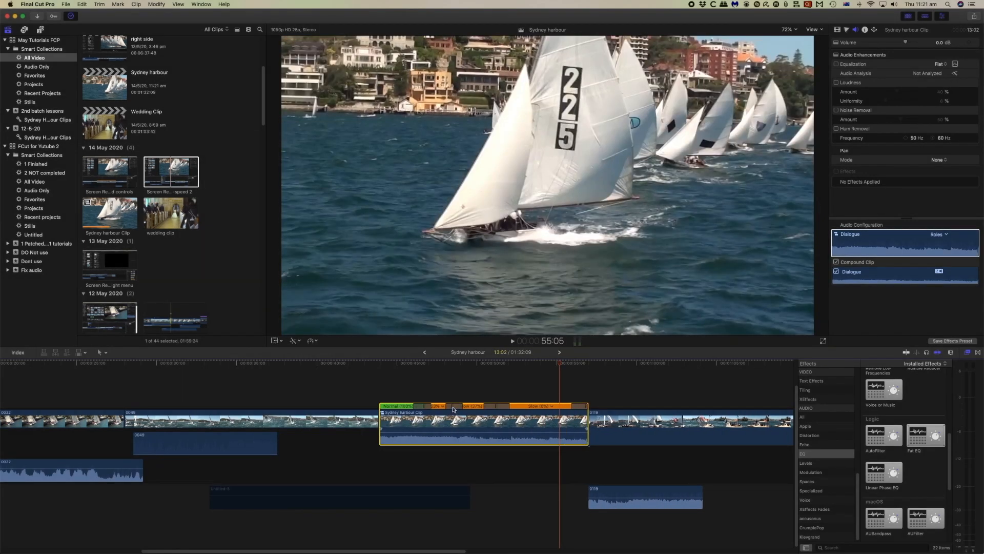
{"action": "left_click", "coordinate": [451, 406]}
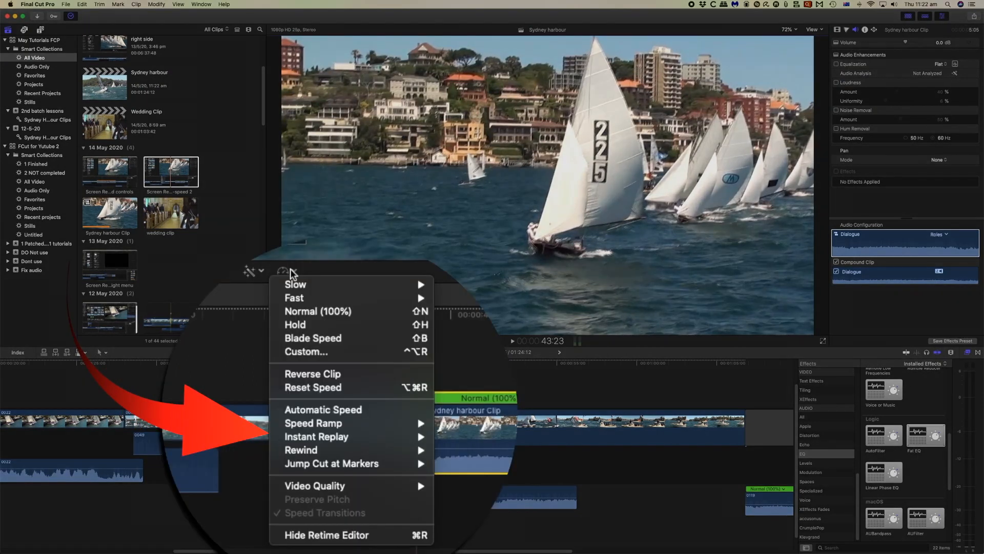
{"action": "mouse_move", "coordinate": [313, 422]}
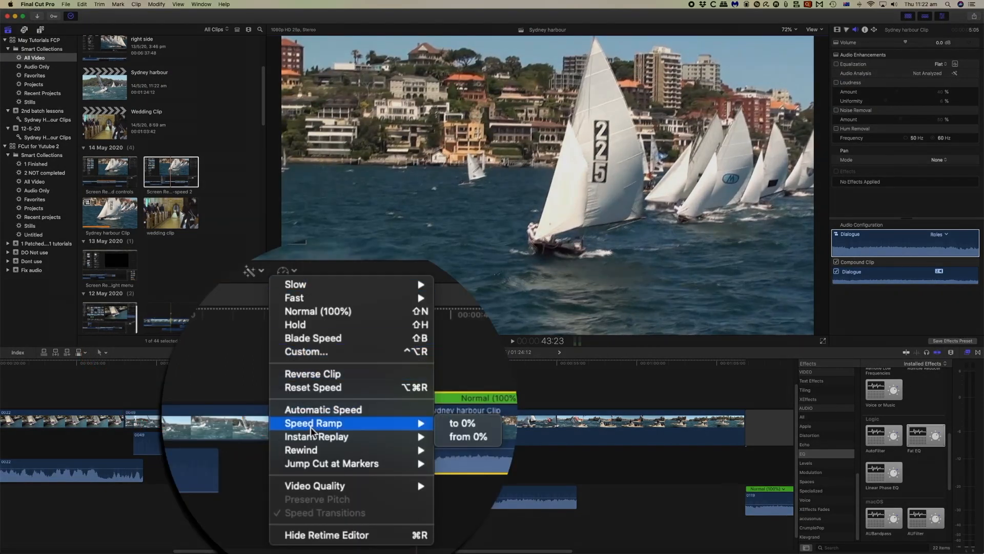
{"action": "mouse_move", "coordinate": [316, 437]}
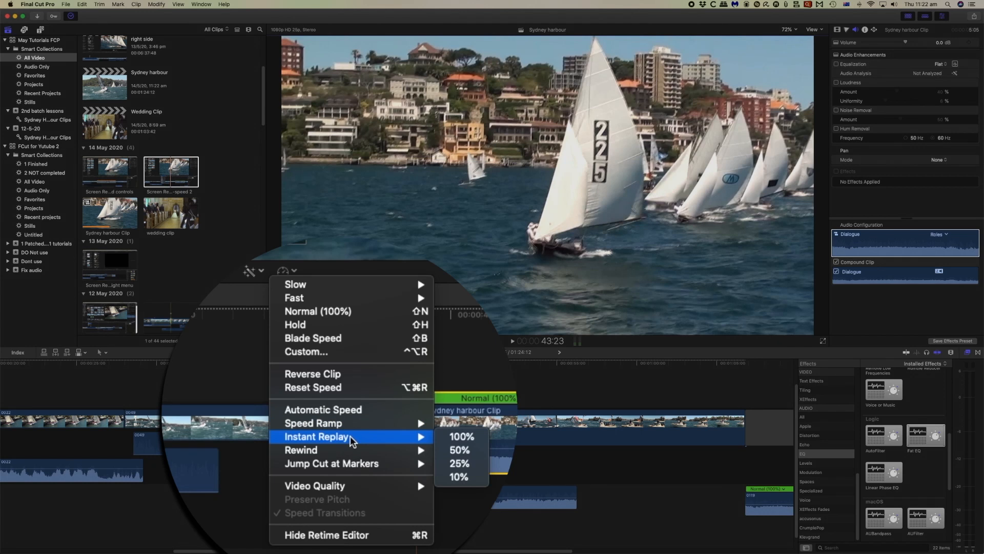
{"action": "mouse_move", "coordinate": [461, 437]}
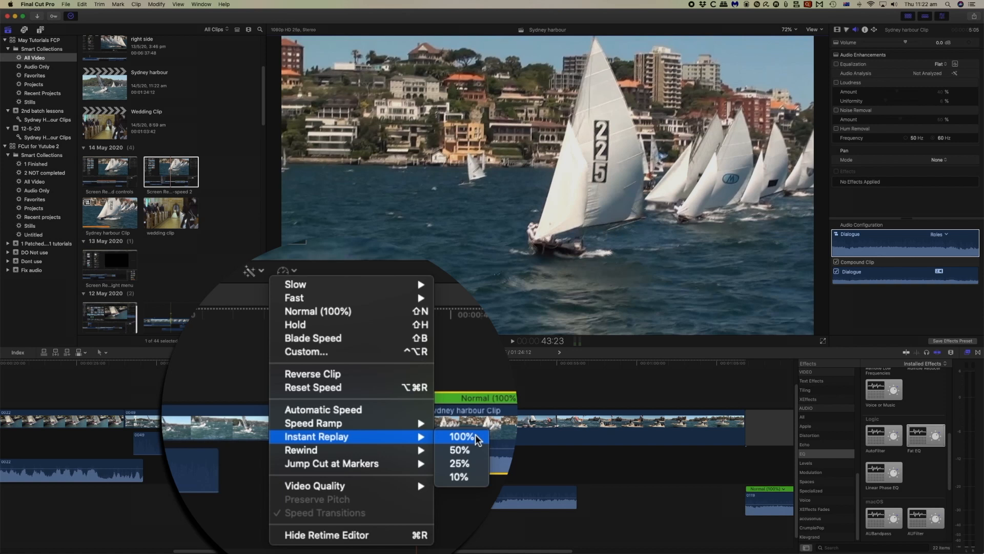
{"action": "mouse_move", "coordinate": [467, 463]}
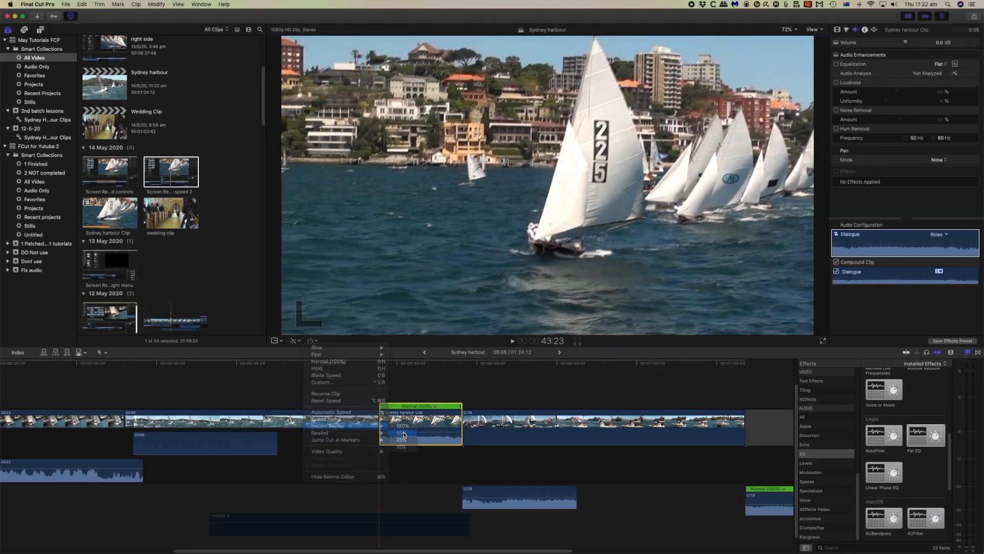
Reveal the Rewind speed choices (1x, 2x, 4x) for the Sydney harbour Clip
{"action": "left_click", "coordinate": [402, 431]}
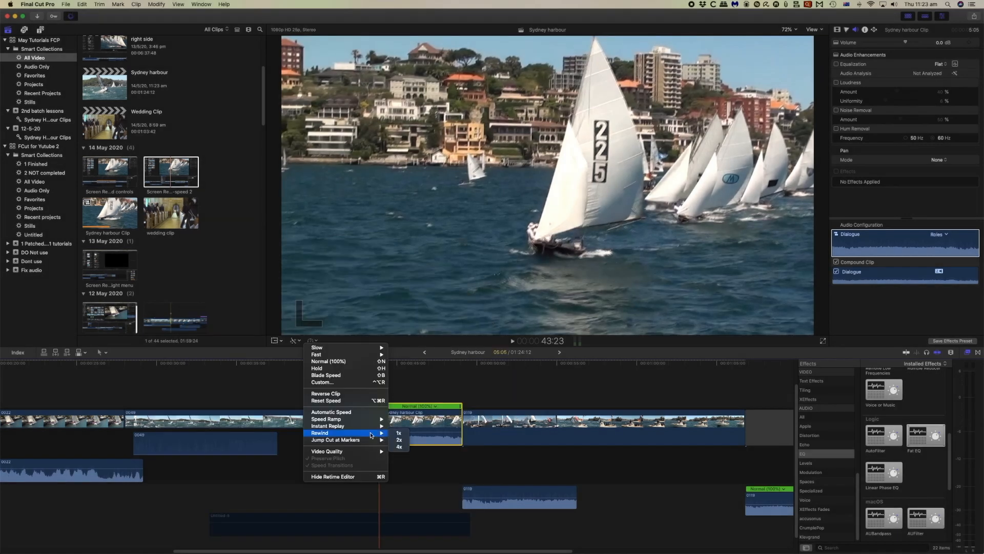
Add a rewind section to the Sydney harbour Clip between two Normal (100%) sections
{"action": "left_click", "coordinate": [398, 433]}
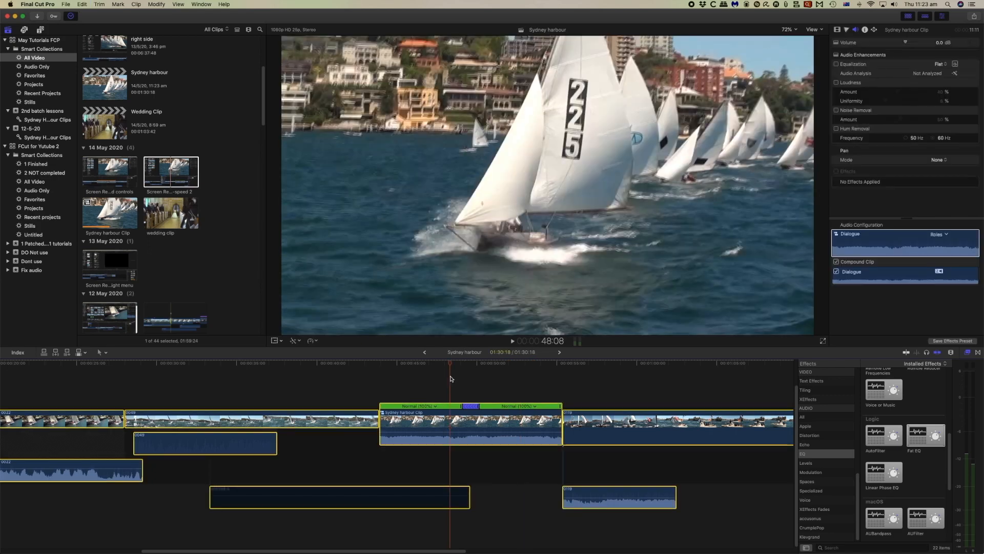
Reopen the retiming options after undoing the rewind on the harbour clip
{"action": "left_click", "coordinate": [311, 341]}
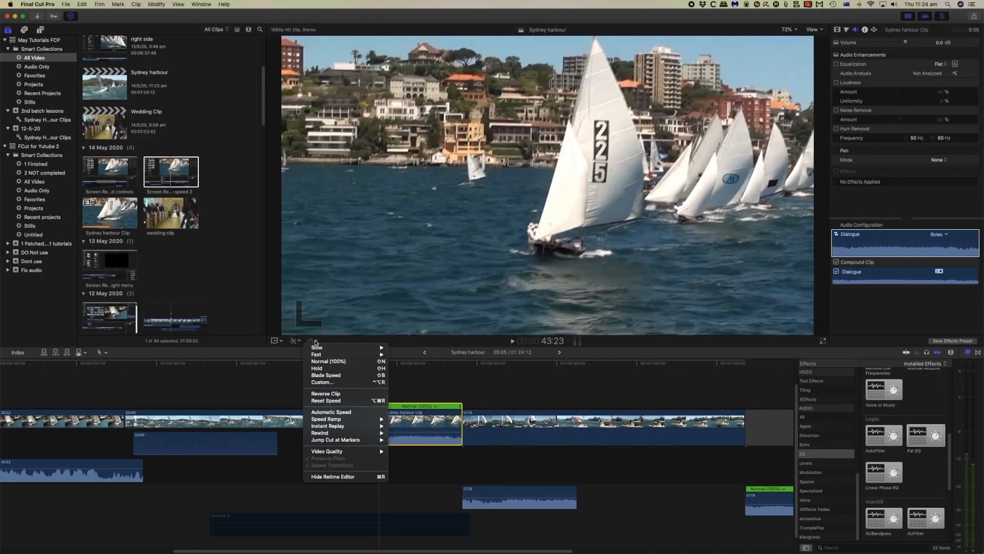
{"action": "mouse_move", "coordinate": [335, 463]}
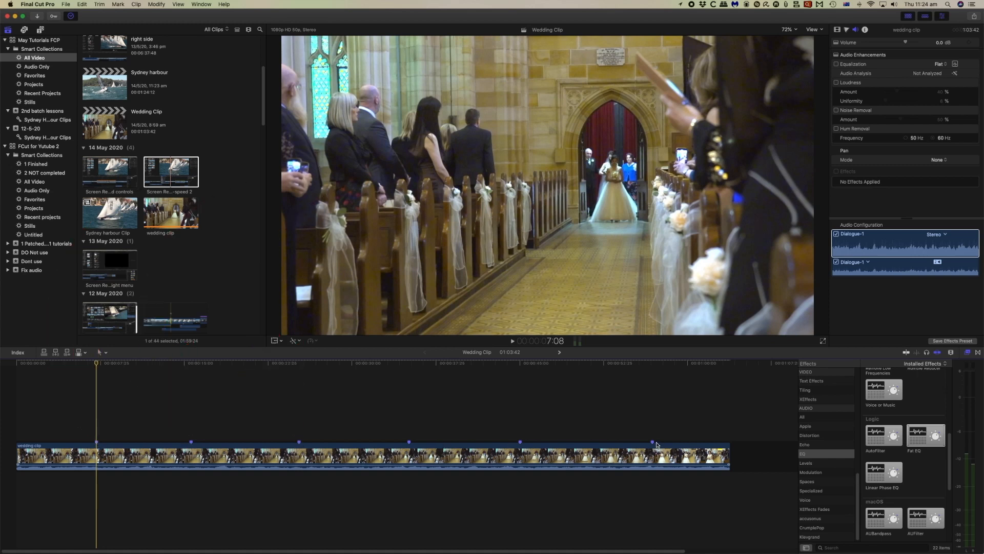
Add a marker and apply 30-frame jump cuts at the Wedding Clip's markers
{"action": "key", "text": "m"}
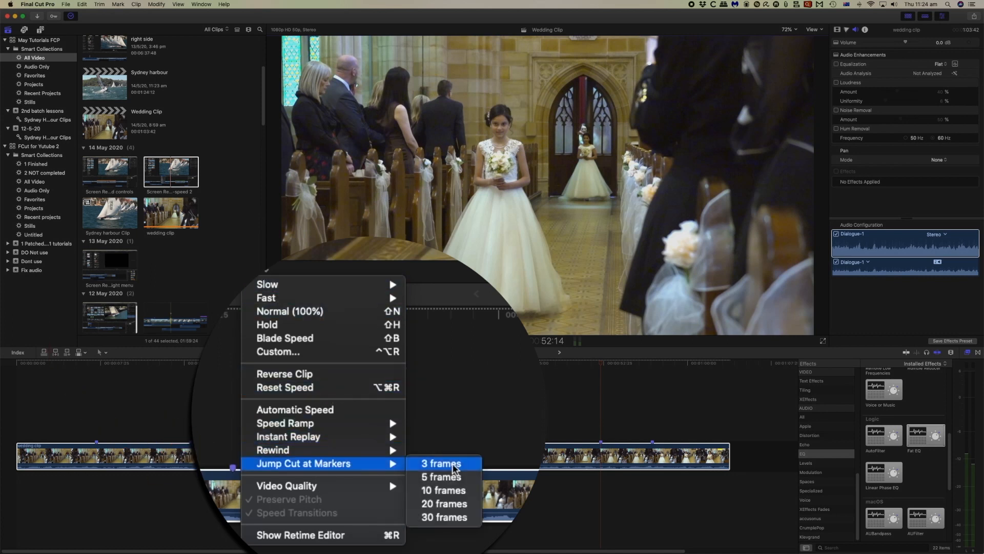
{"action": "mouse_move", "coordinate": [442, 515]}
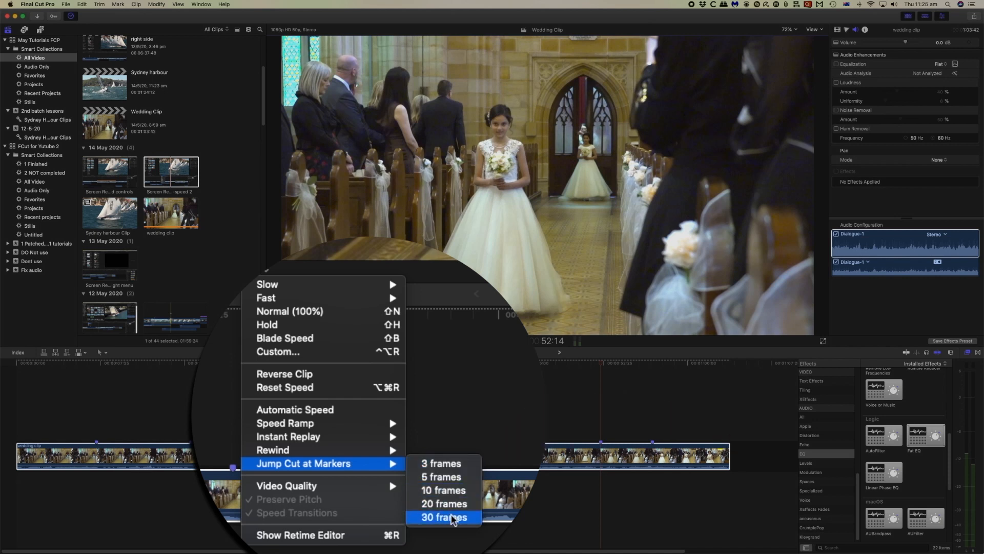
{"action": "left_click", "coordinate": [444, 517]}
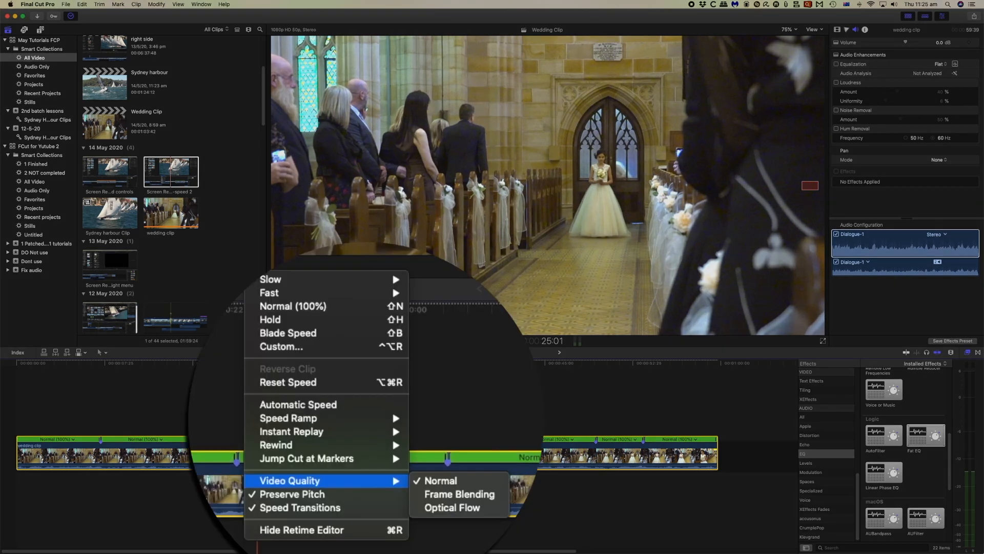
{"action": "left_click", "coordinate": [440, 479]}
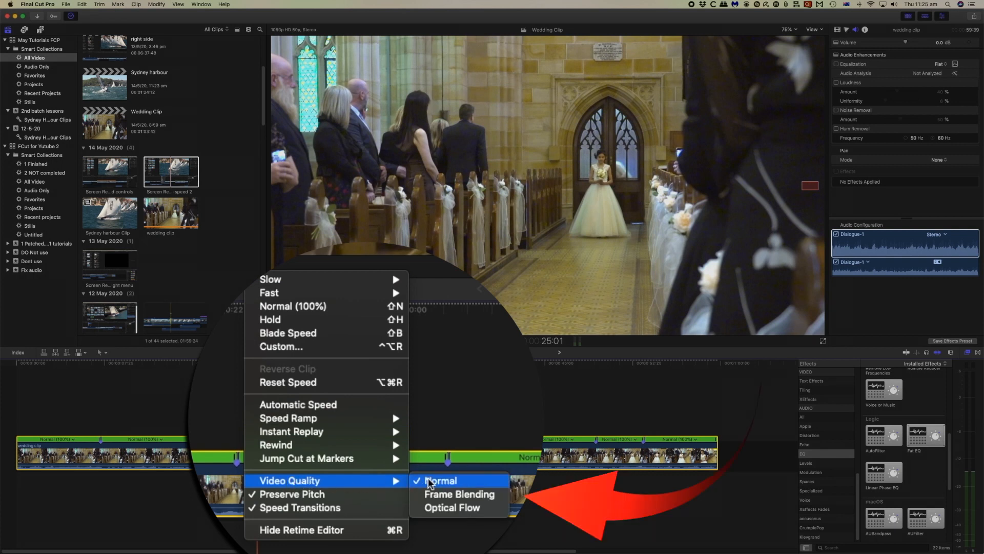
{"action": "mouse_move", "coordinate": [459, 494]}
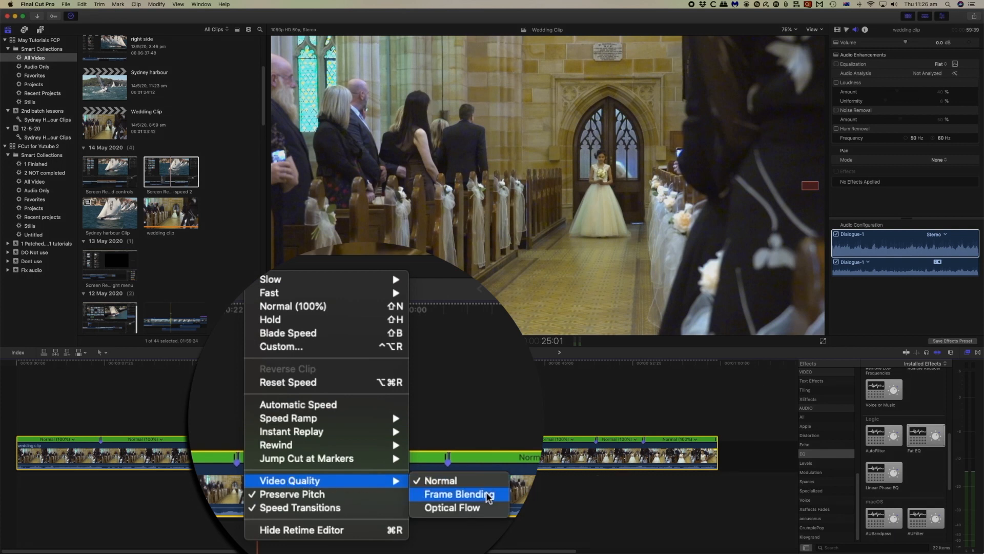
{"action": "mouse_move", "coordinate": [451, 507]}
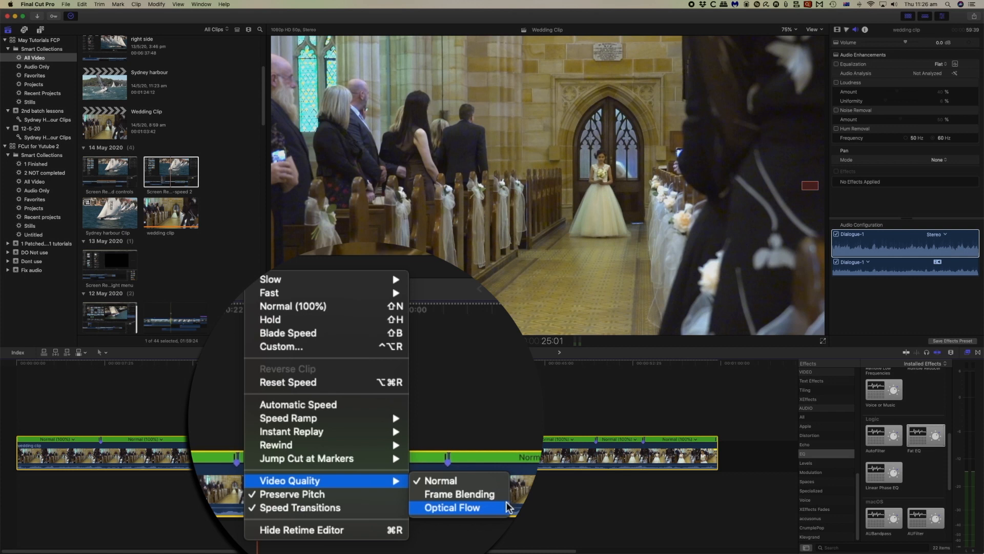
{"action": "mouse_move", "coordinate": [459, 494]}
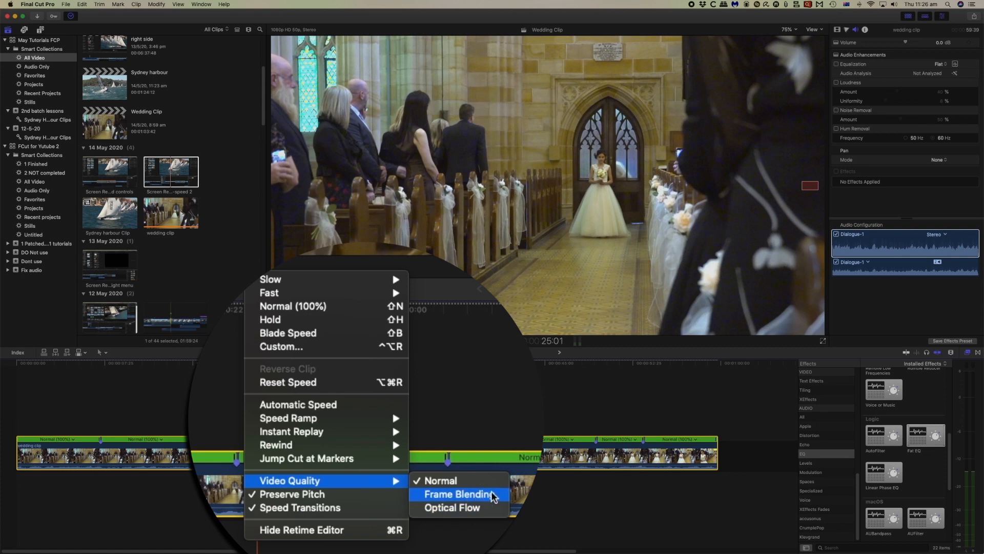
{"action": "mouse_move", "coordinate": [524, 493]}
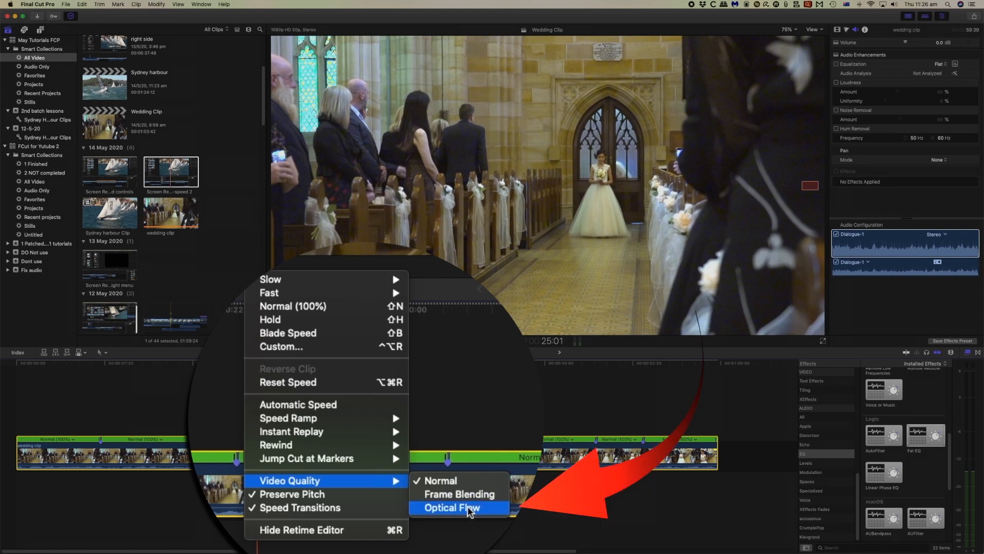
{"action": "mouse_move", "coordinate": [460, 494]}
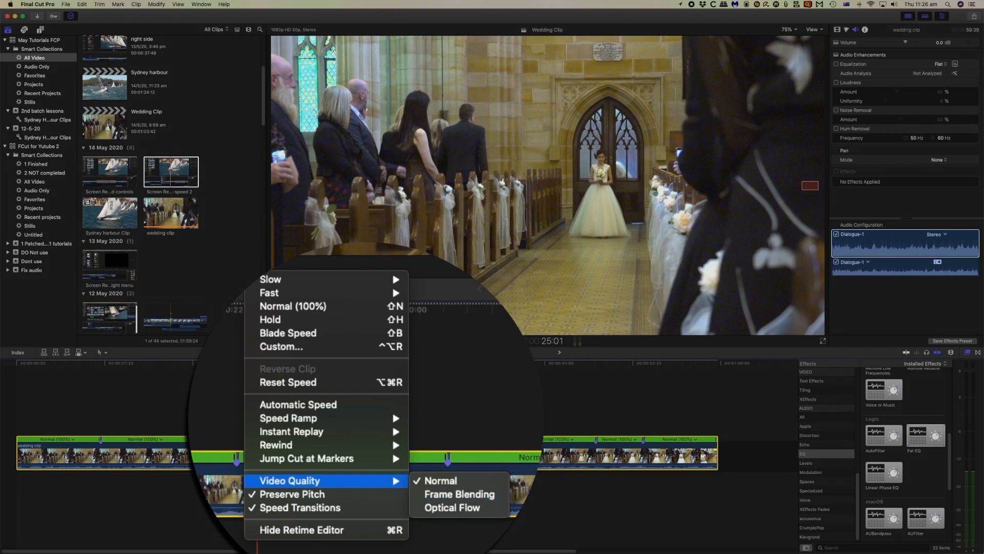
{"action": "mouse_move", "coordinate": [451, 507]}
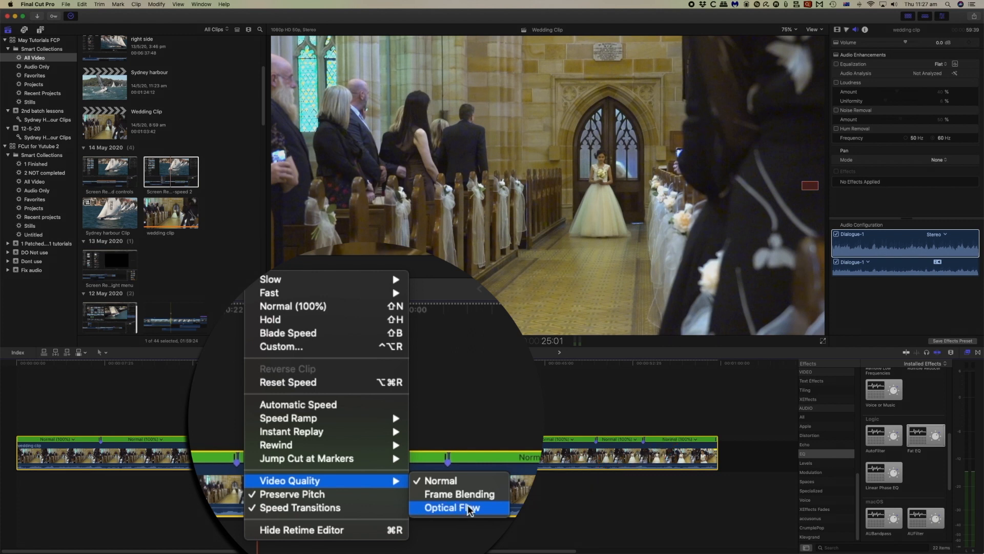
{"action": "mouse_move", "coordinate": [306, 494]}
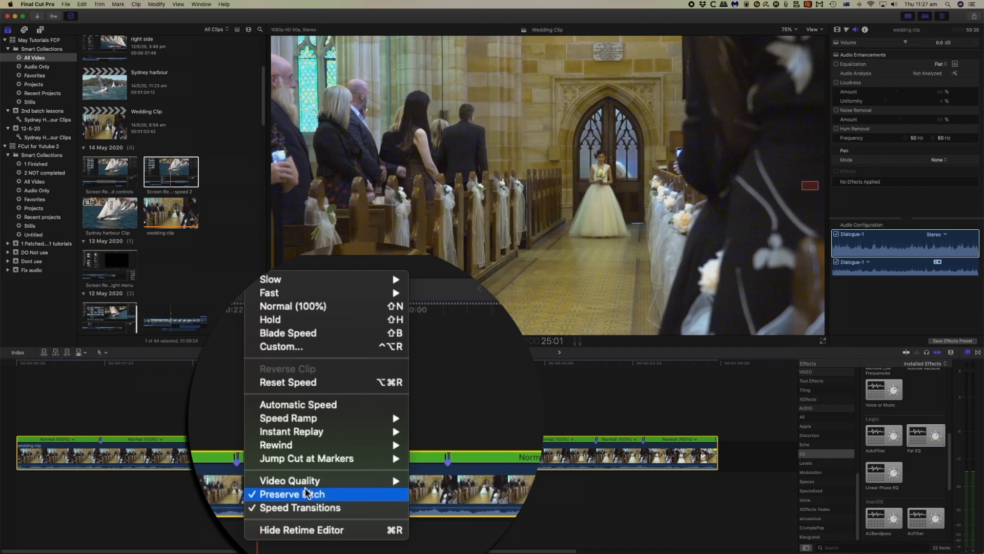
{"action": "mouse_move", "coordinate": [320, 507]}
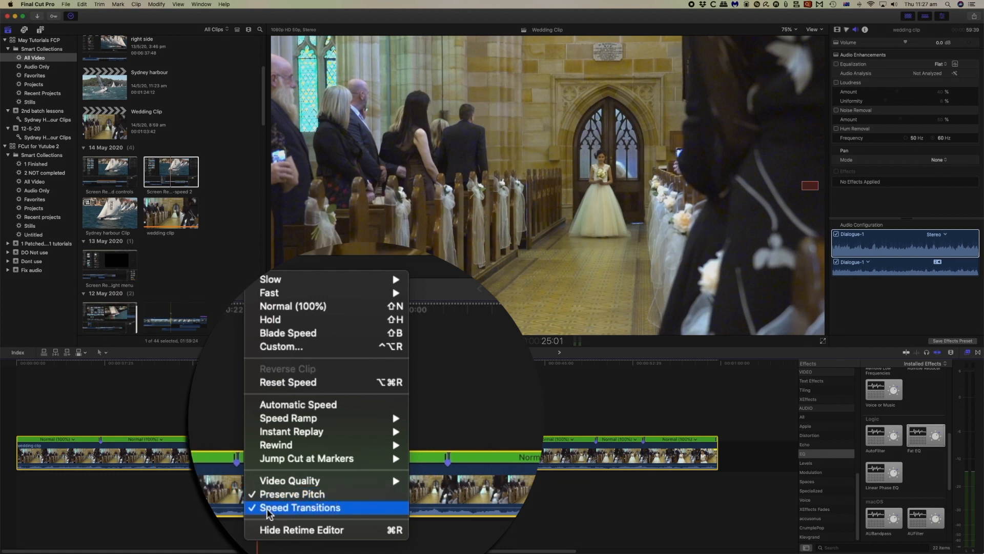
{"action": "mouse_move", "coordinate": [313, 510]}
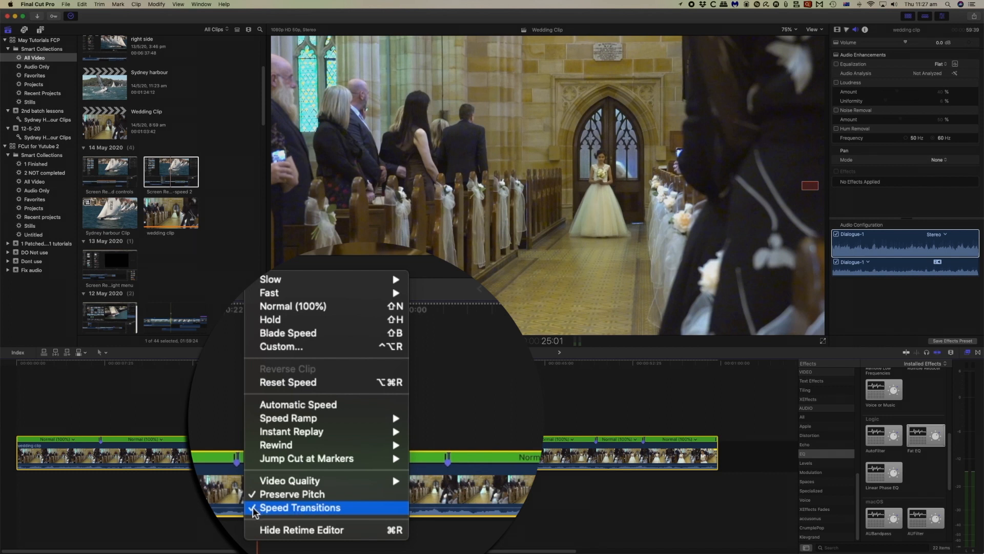
Toggle Speed Transitions on for the jump-cut wedding clip and confirm it is checked
{"action": "left_click", "coordinate": [301, 508]}
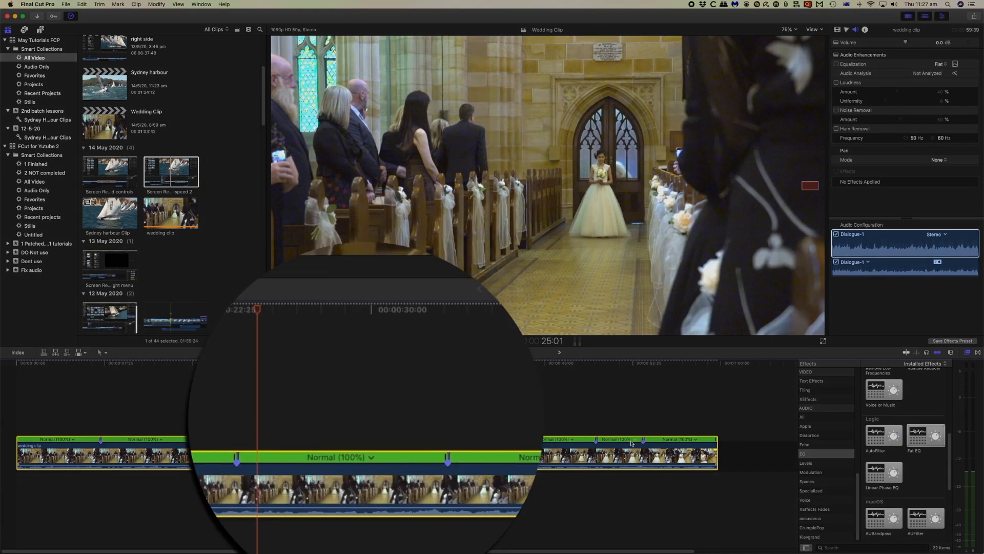
{"action": "mouse_move", "coordinate": [488, 474]}
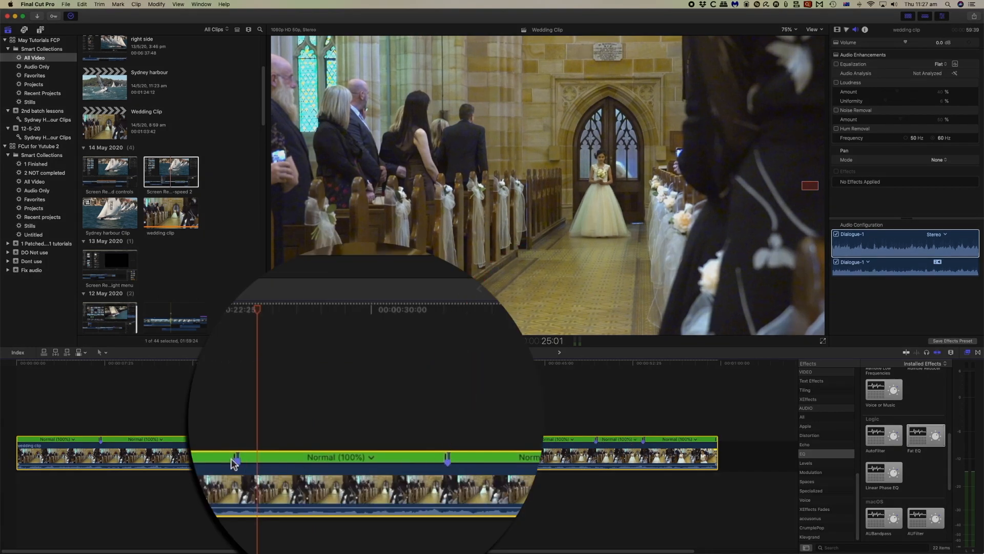
{"action": "mouse_move", "coordinate": [248, 295]}
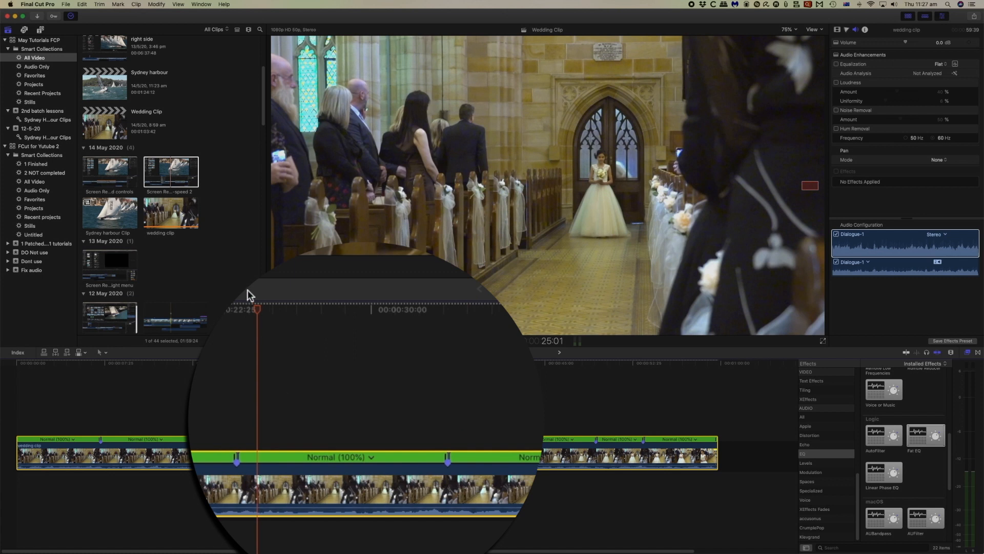
{"action": "left_click", "coordinate": [337, 457]}
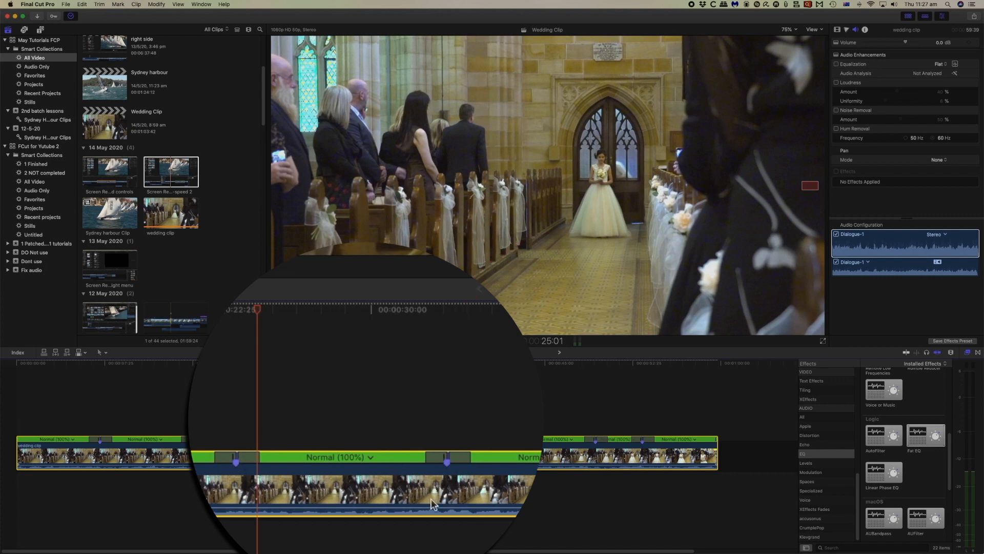
{"action": "mouse_move", "coordinate": [461, 493]}
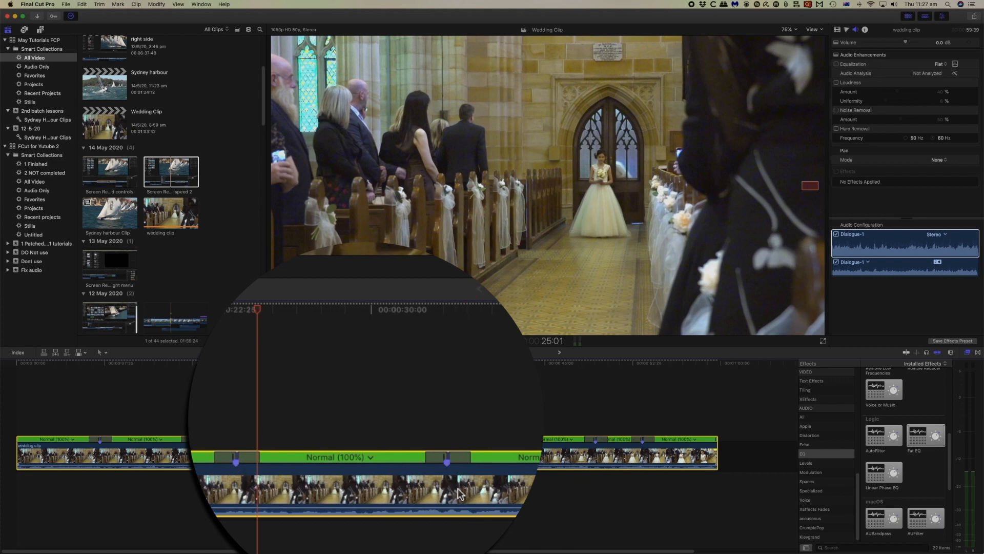
{"action": "left_click", "coordinate": [311, 340]}
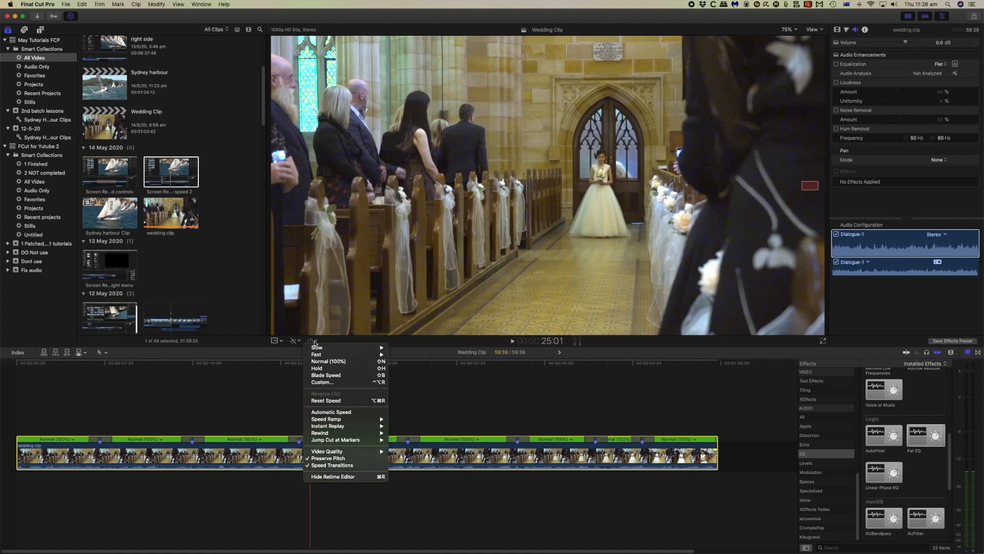
{"action": "mouse_move", "coordinate": [326, 418]}
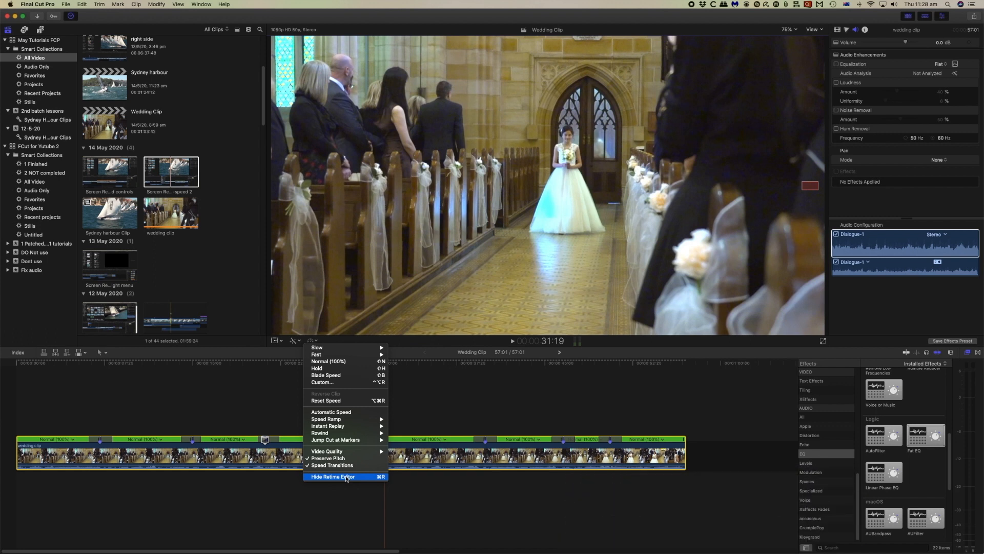
Hide the Retime Editor so the wedding clip's speed bars disappear
{"action": "left_click", "coordinate": [333, 476]}
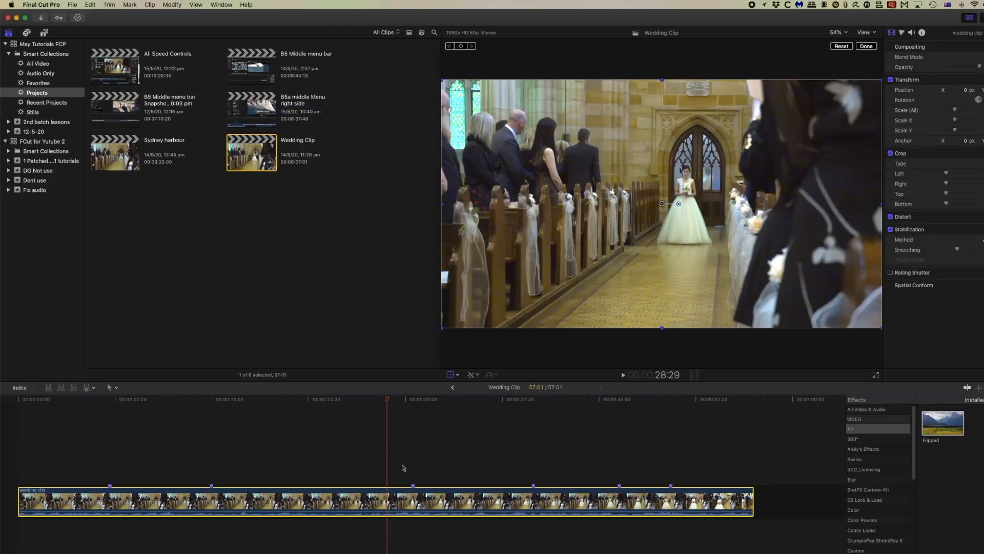
{"action": "mouse_move", "coordinate": [192, 4]}
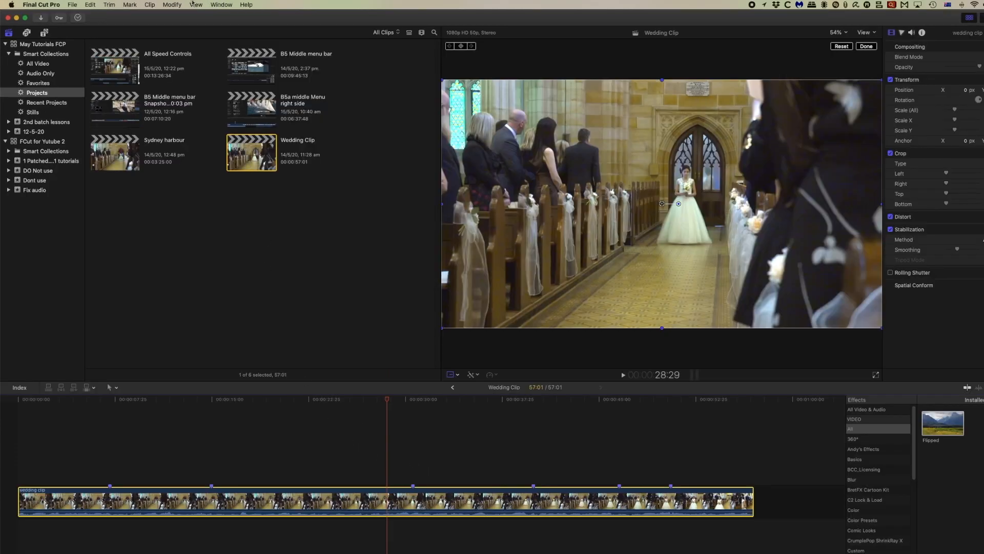
Show the Mark menu's marker commands for the wedding clip
{"action": "left_click", "coordinate": [130, 4]}
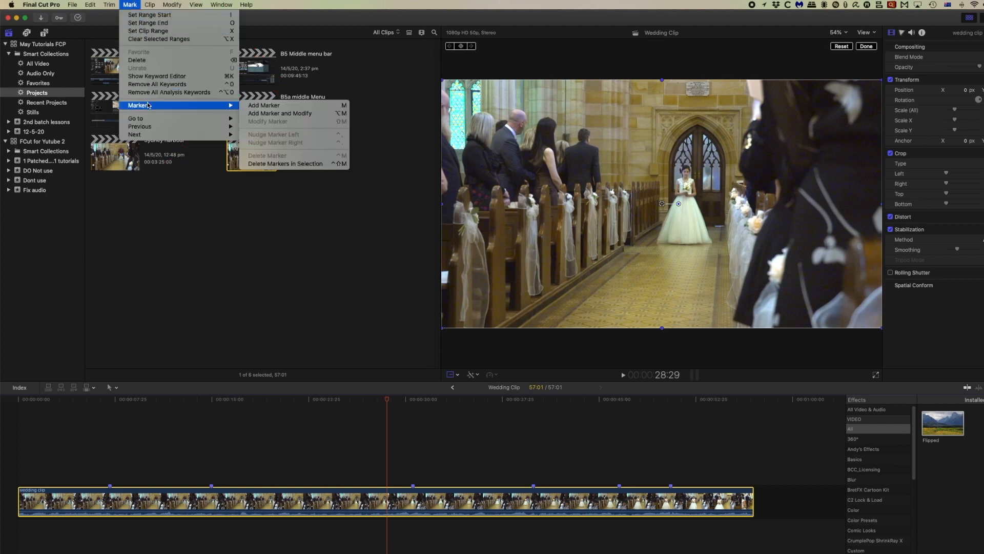
{"action": "mouse_move", "coordinate": [285, 163]}
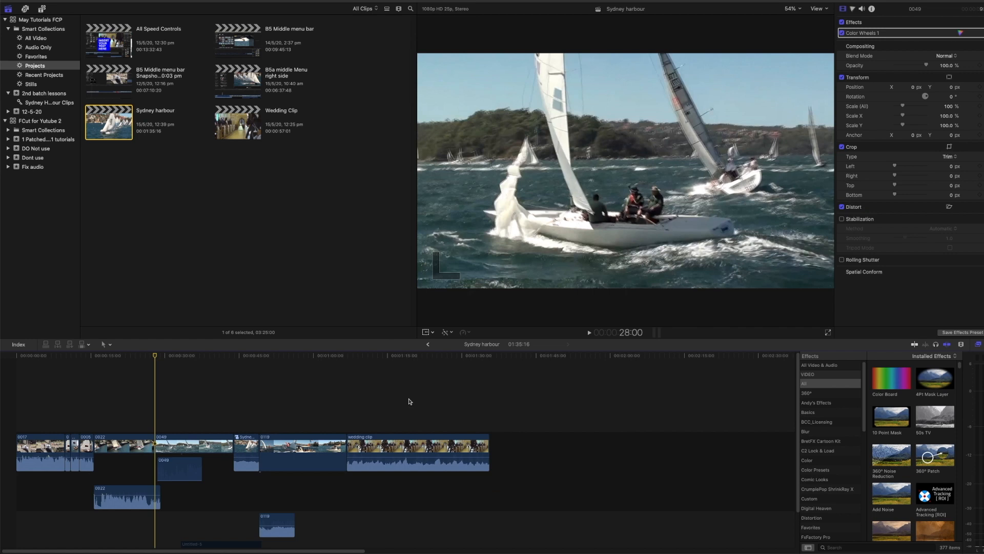
{"action": "mouse_move", "coordinate": [354, 401]}
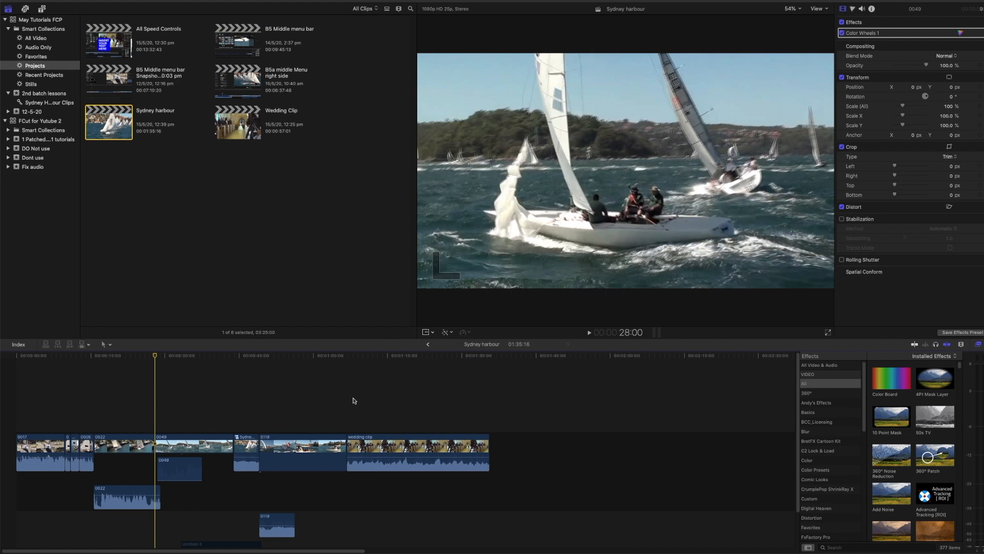
{"action": "mouse_move", "coordinate": [339, 399]}
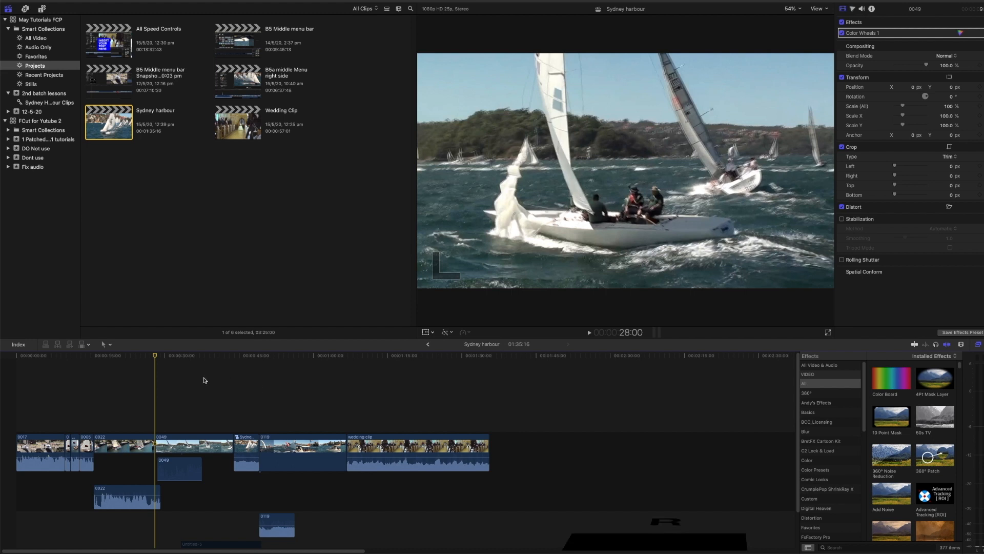
Select a time range across the Sydney harbour clips with the Range Selection tool (R) and open its speed options
{"action": "key", "text": "r"}
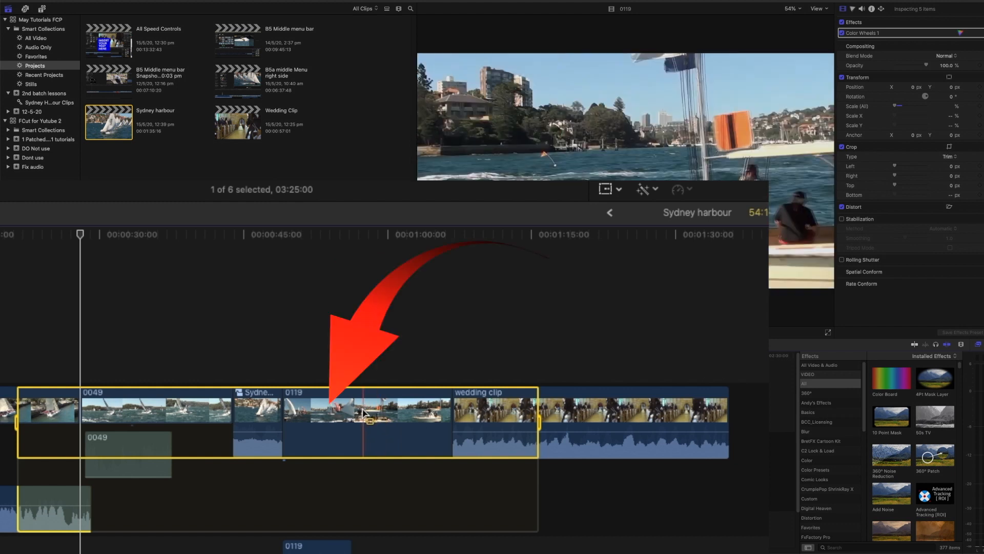
{"action": "left_click", "coordinate": [499, 423]}
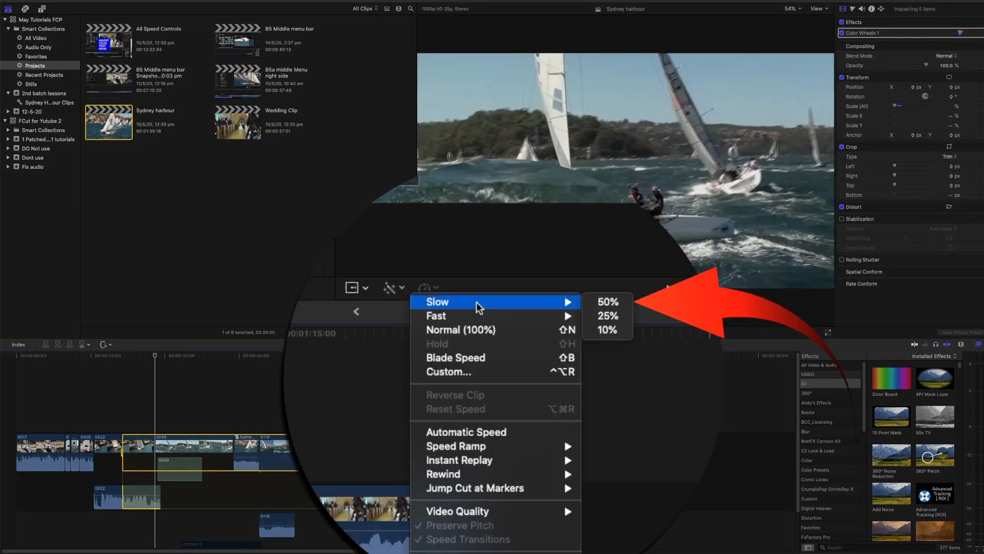
Slow the selected harbour range to 50%, then speed it up to 4x
{"action": "left_click", "coordinate": [605, 302]}
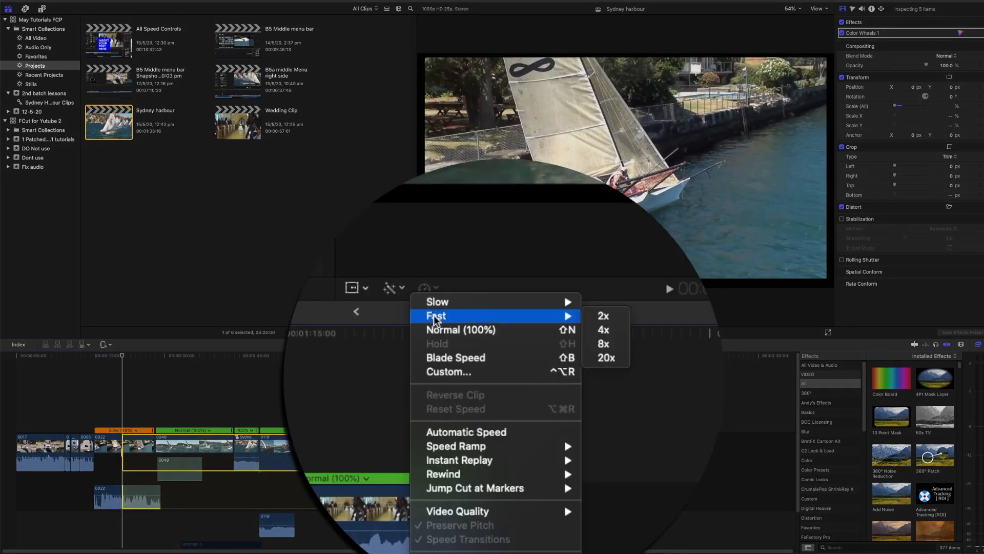
{"action": "mouse_move", "coordinate": [601, 329]}
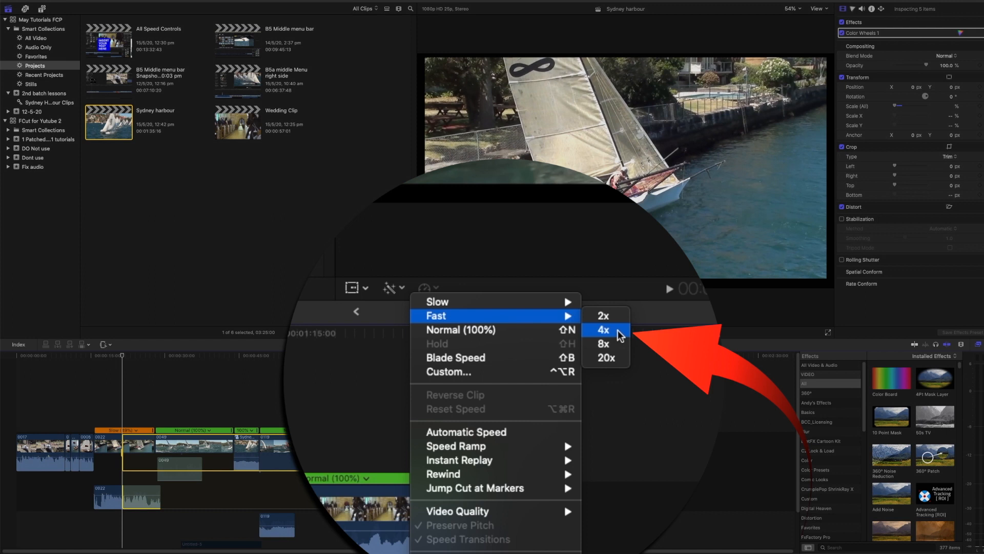
{"action": "left_click", "coordinate": [602, 329]}
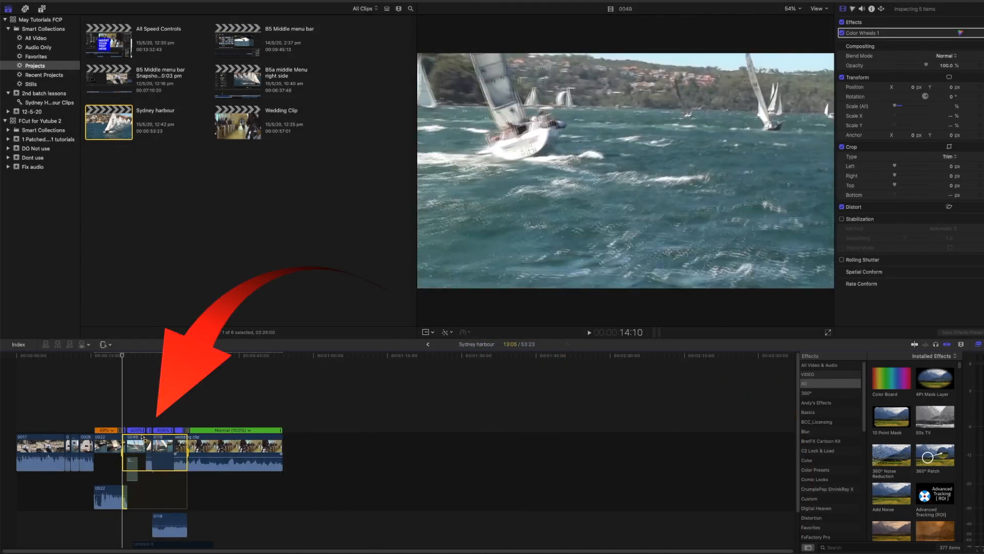
{"action": "left_click", "coordinate": [471, 355]}
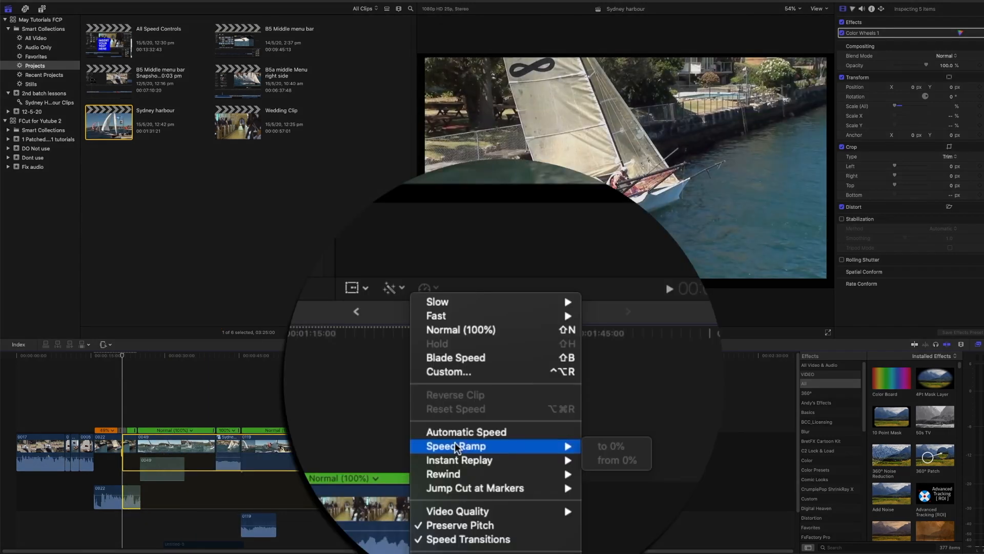
{"action": "mouse_move", "coordinate": [458, 461]}
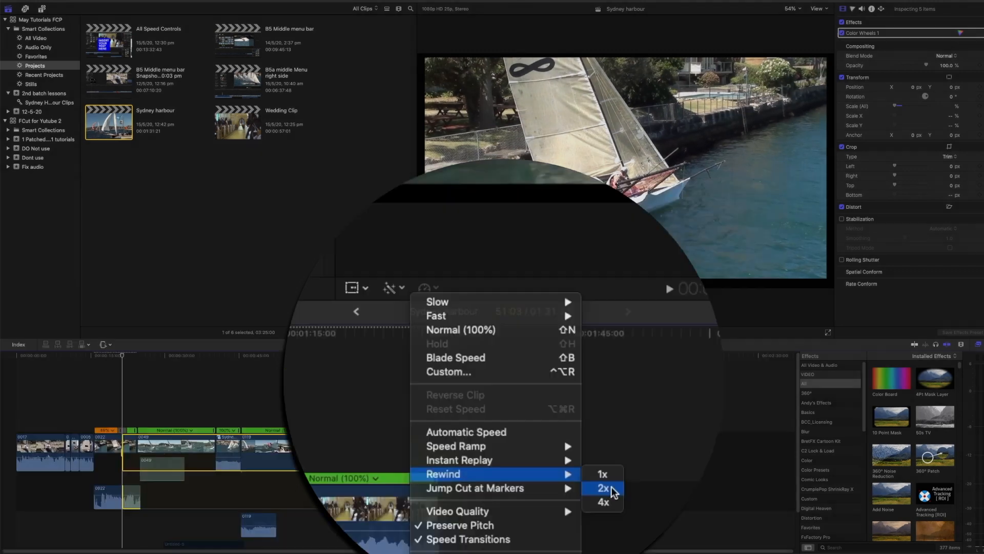
Make the selected harbour range rewind at 2x between Normal (100%) sections
{"action": "left_click", "coordinate": [604, 487]}
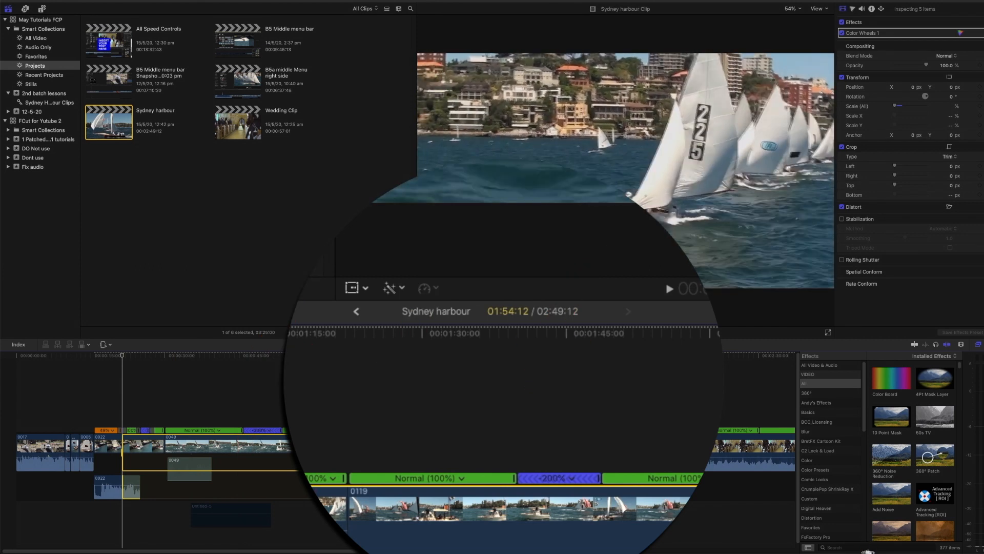
{"action": "left_click", "coordinate": [237, 122]}
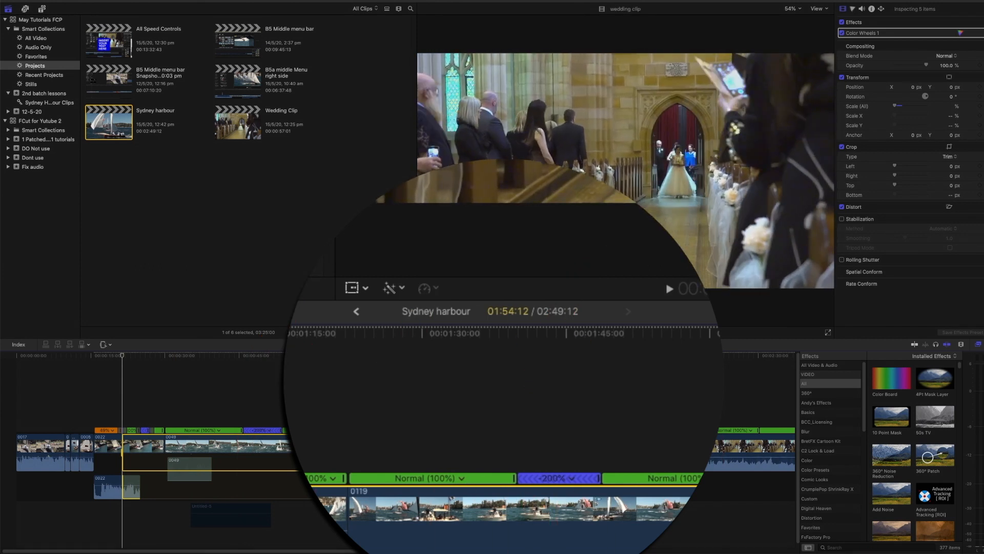